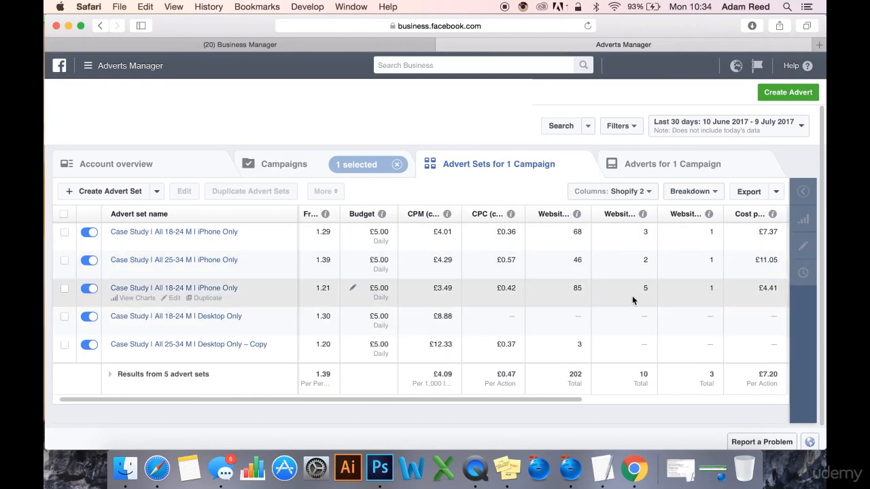
Step: Select the Desktop Only – Copy advert set and review its budget, frequency, CPM and CPC columns
scroll("right", 3)
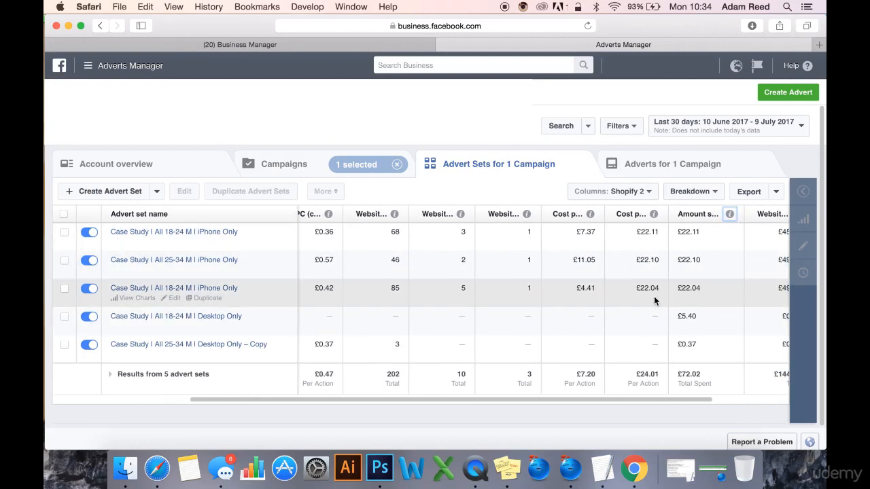
scroll("right", 3)
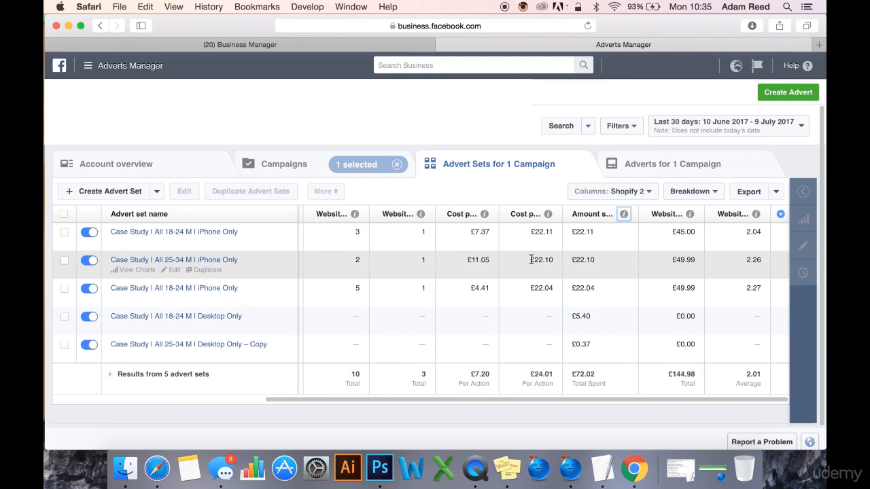
mouse_move(560, 233)
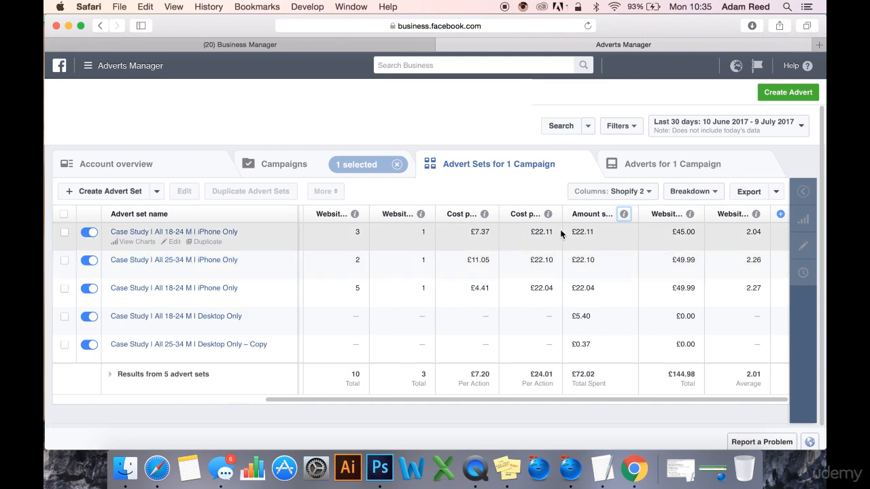
mouse_move(562, 235)
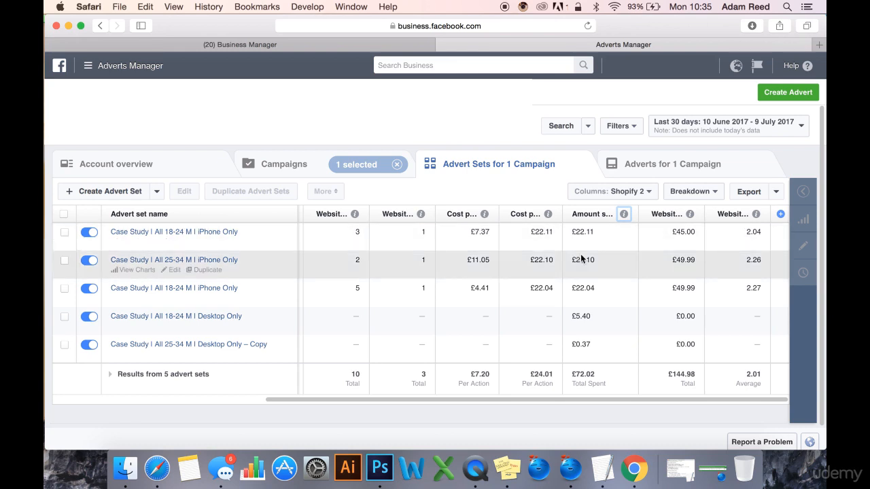
mouse_move(609, 260)
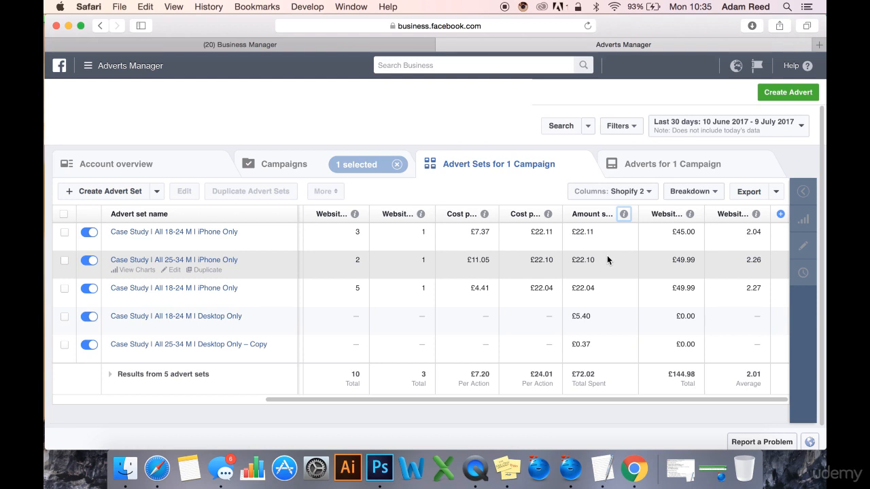
mouse_move(586, 243)
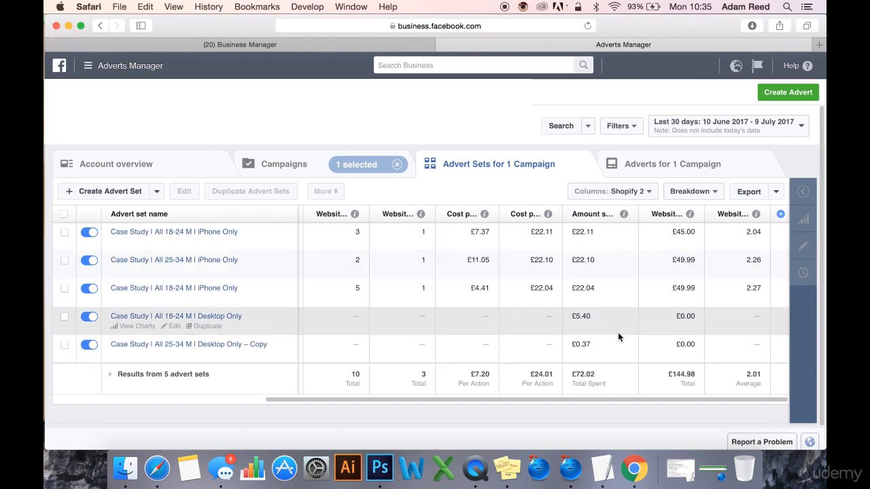
mouse_move(598, 328)
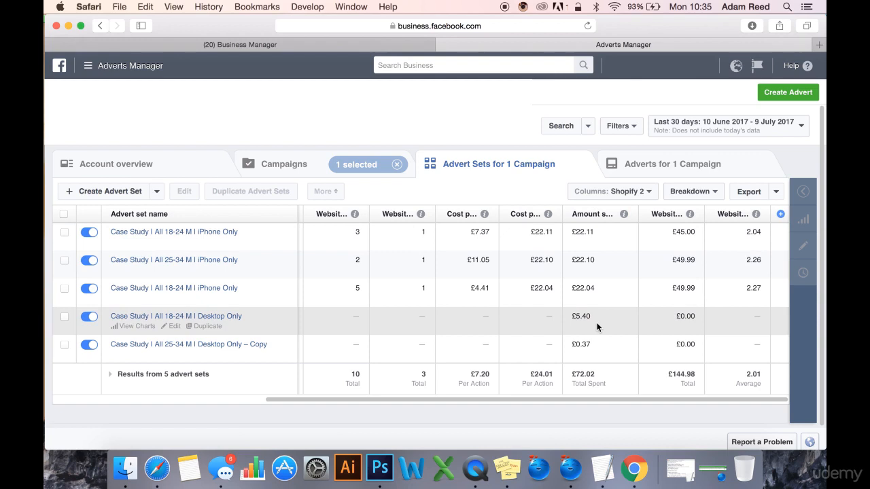
left_click(64, 344)
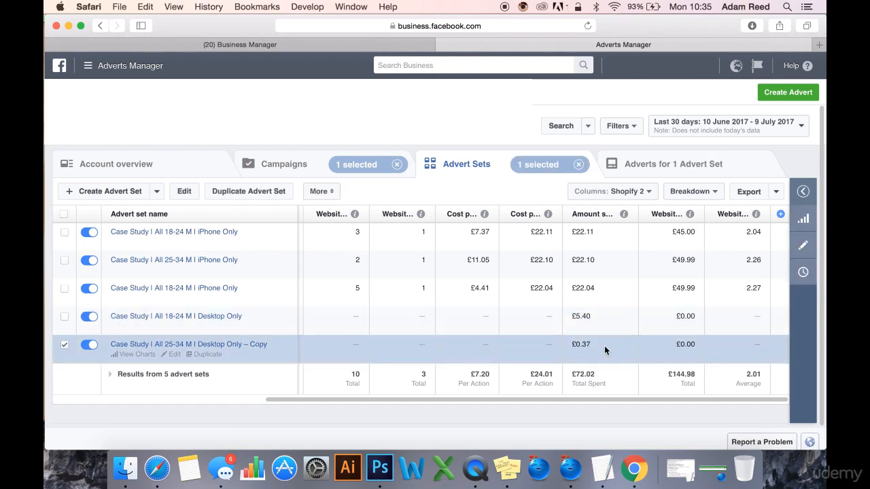
mouse_move(261, 334)
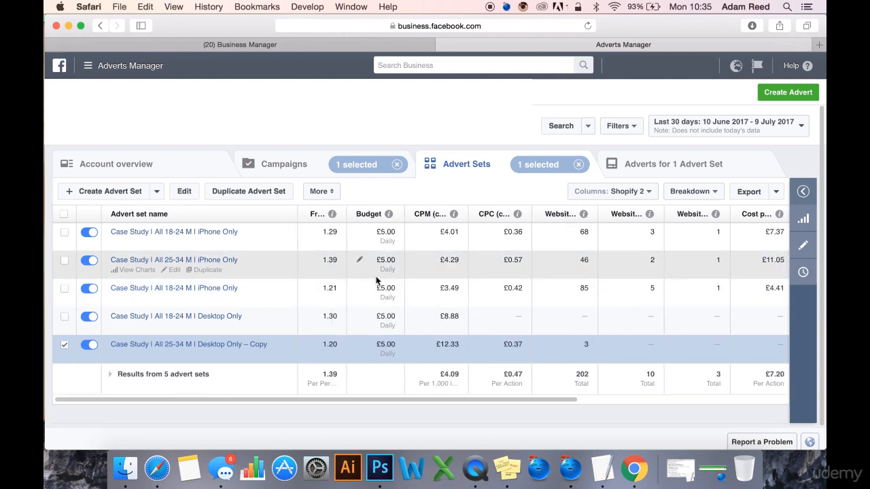
mouse_move(486, 299)
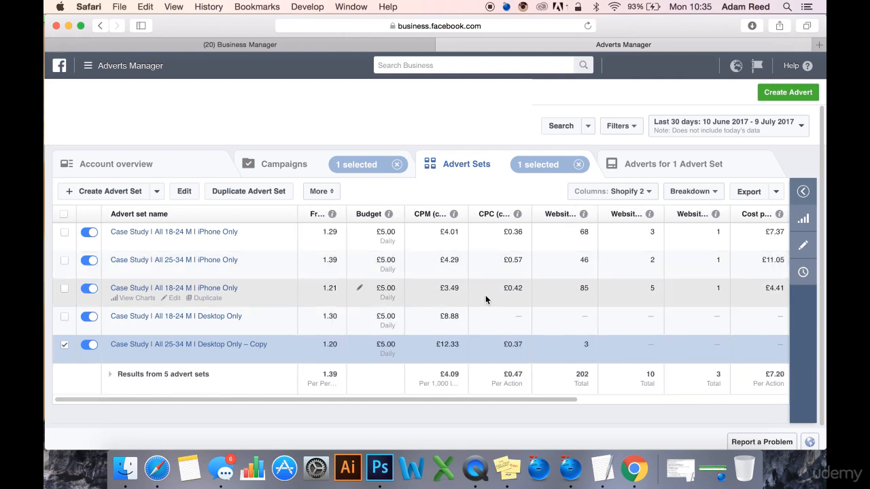
scroll("right", 3)
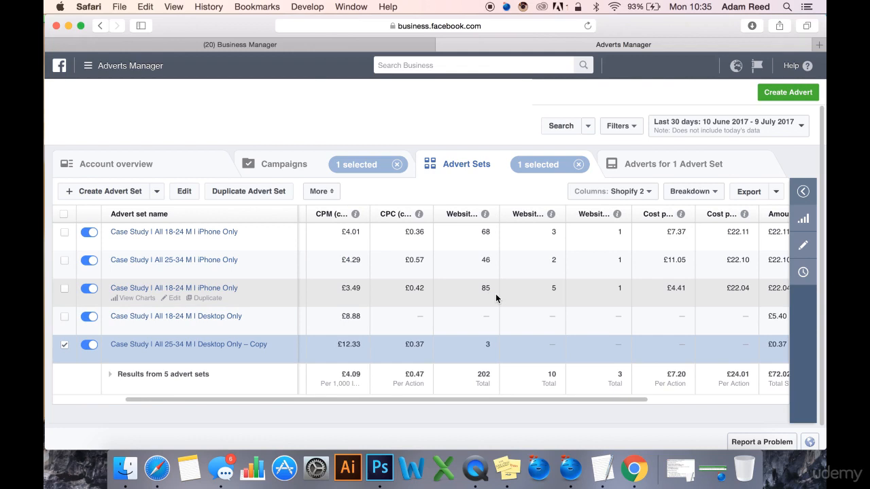
mouse_move(491, 296)
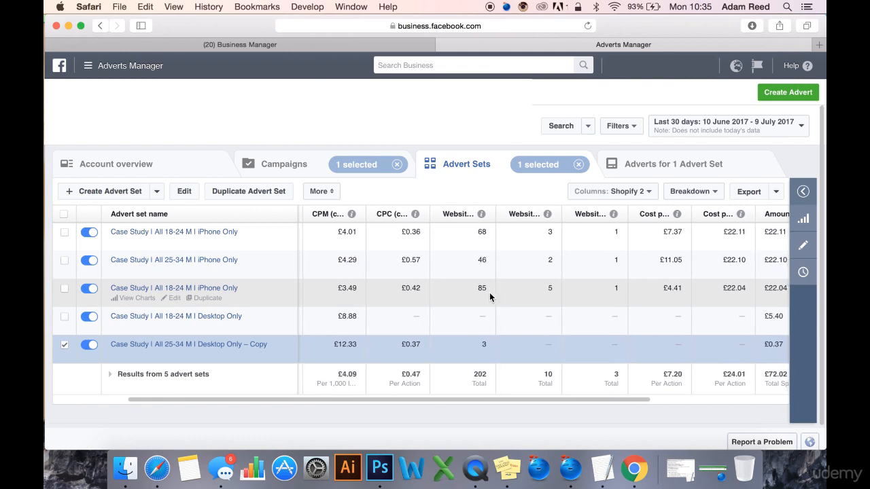
scroll("right", 3)
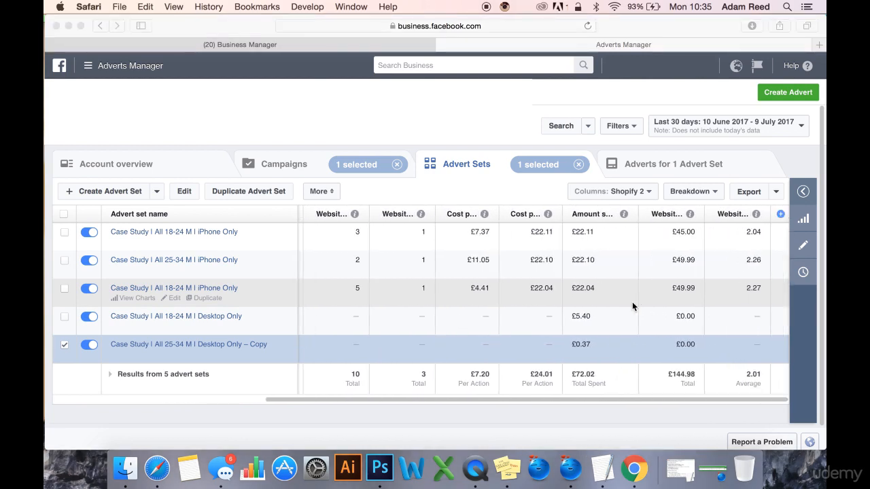
mouse_move(598, 294)
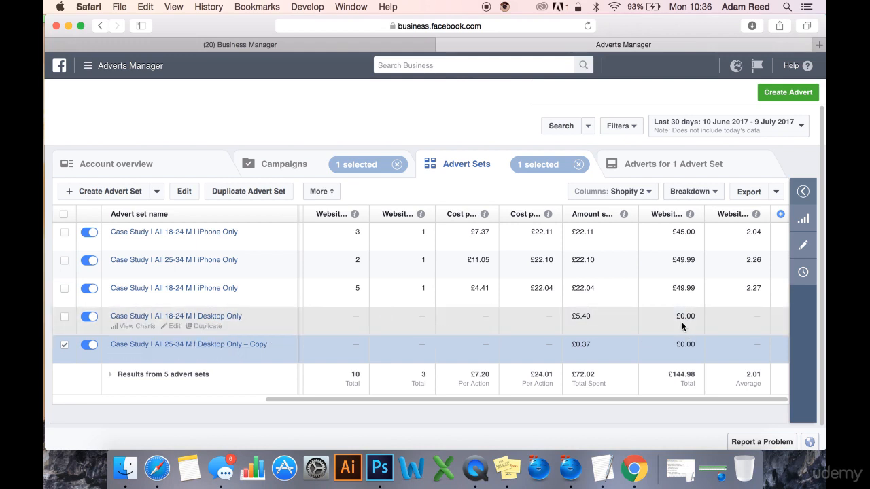
Step: Review website actions, cost per action, spend and conversion value columns, then deselect the advert set row
scroll("right", 3)
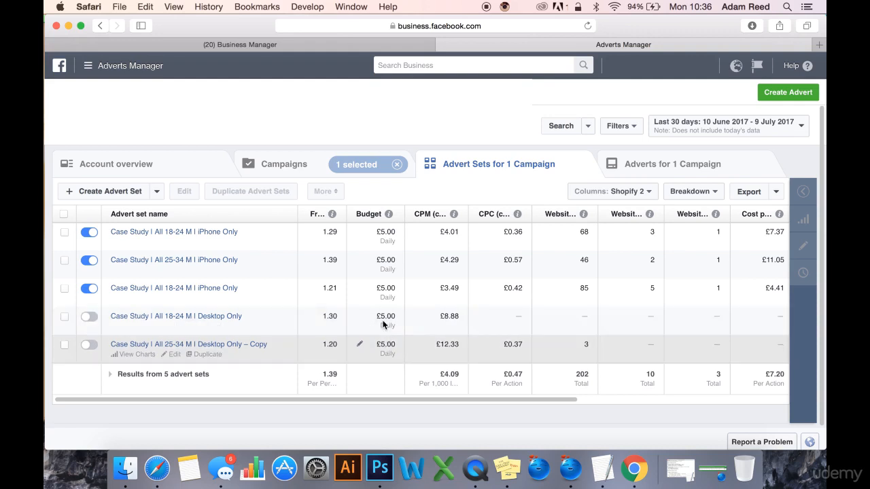
mouse_move(666, 347)
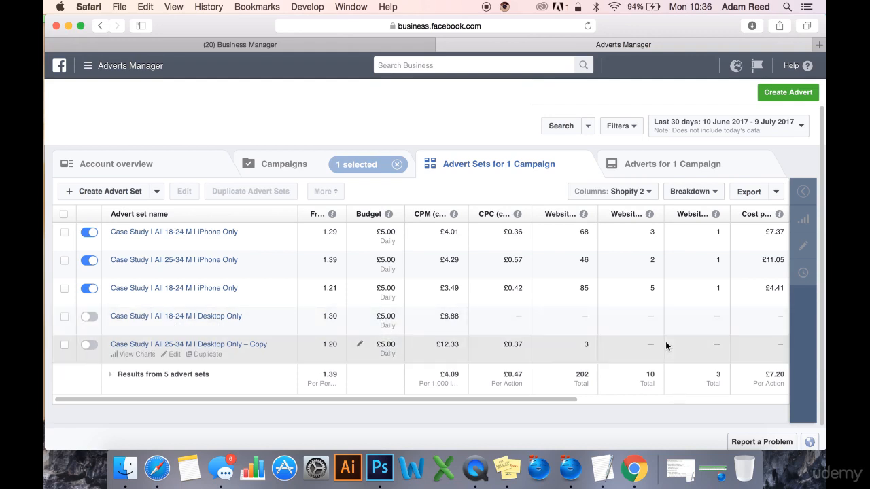
scroll("right", 3)
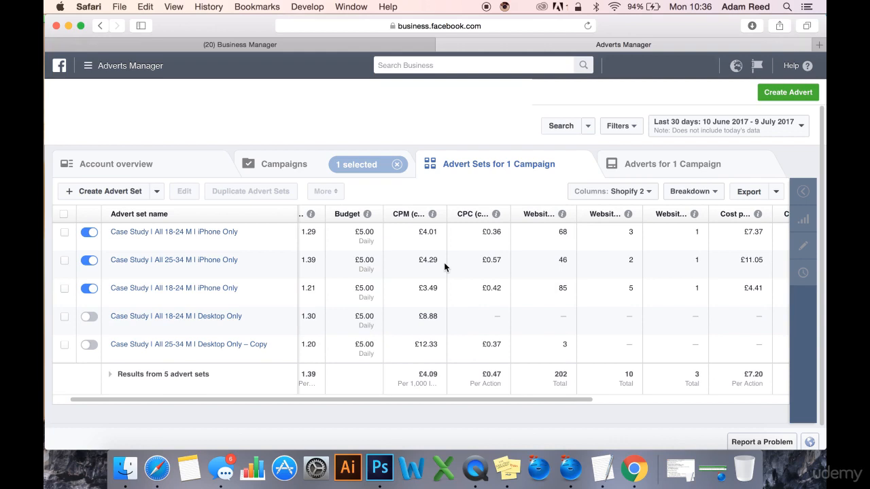
mouse_move(372, 313)
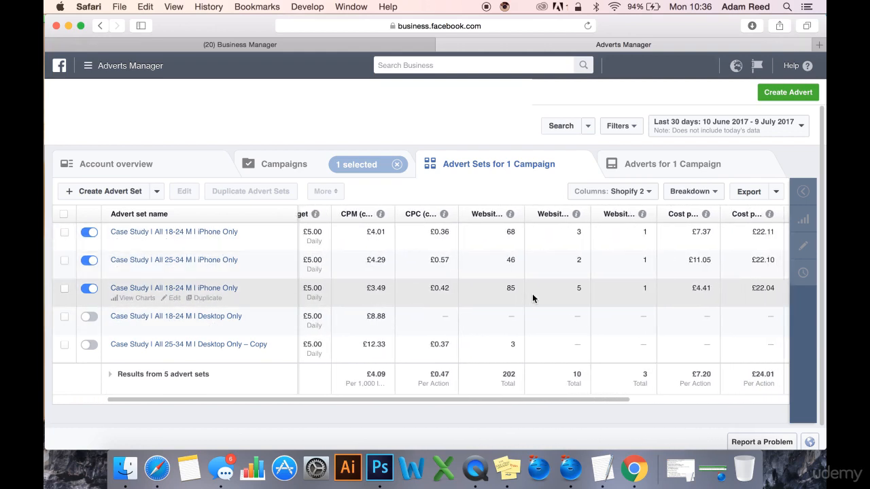
scroll("right", 3)
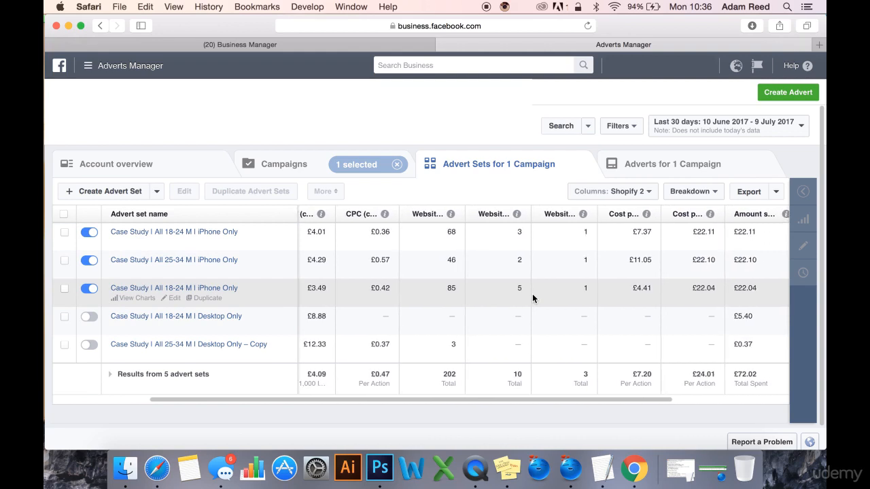
scroll("right", 3)
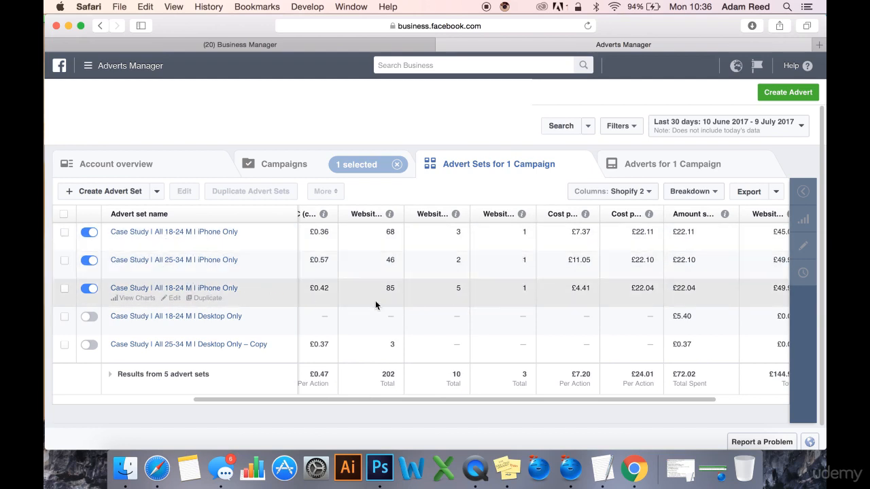
mouse_move(238, 269)
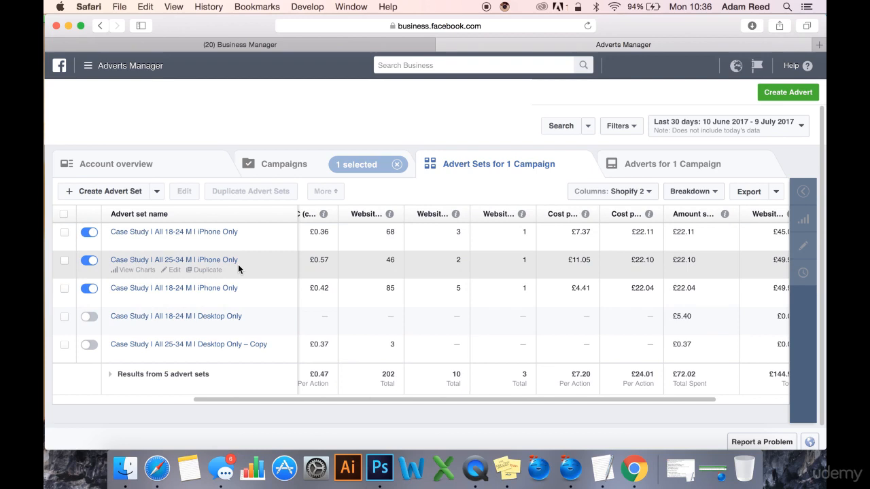
scroll("right", 3)
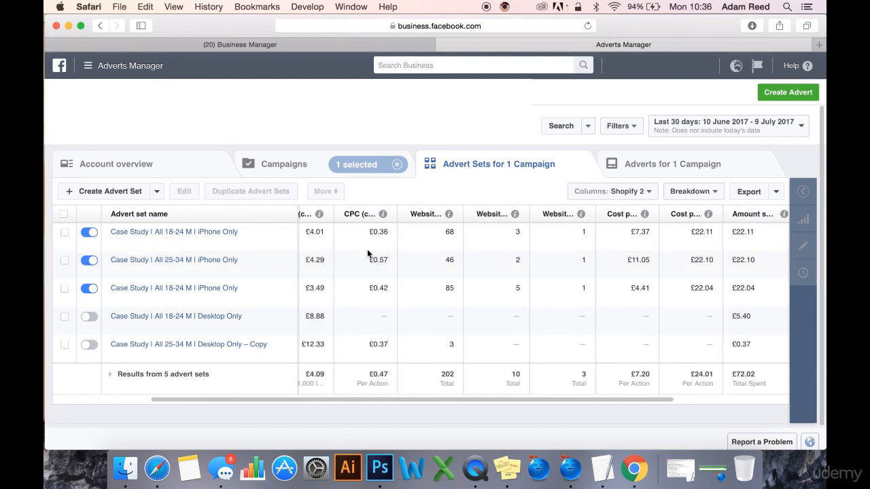
mouse_move(383, 265)
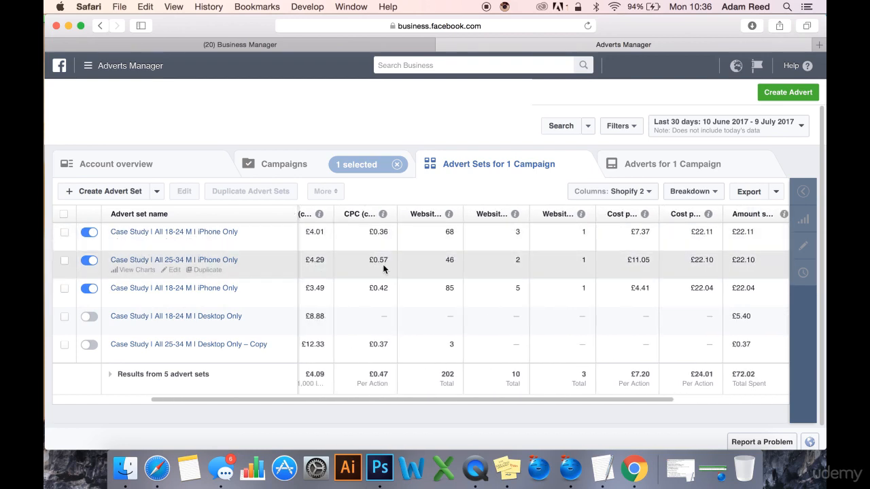
scroll("right", 3)
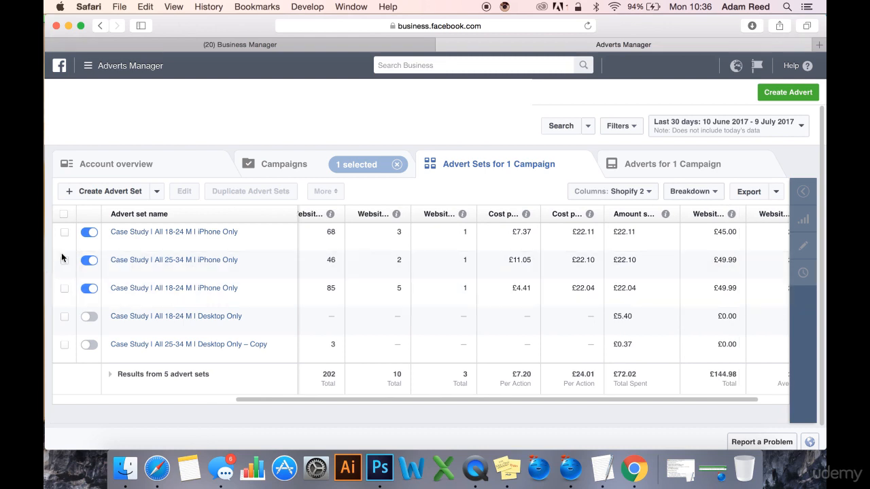
mouse_move(171, 259)
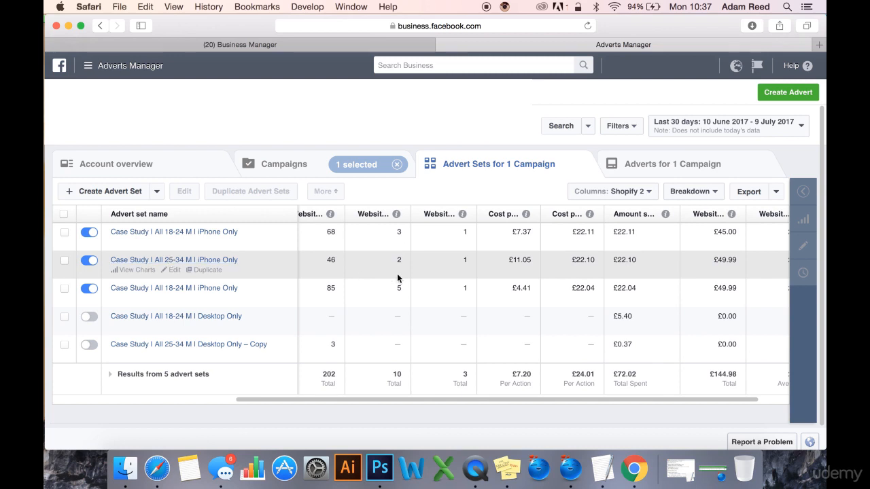
left_click(64, 232)
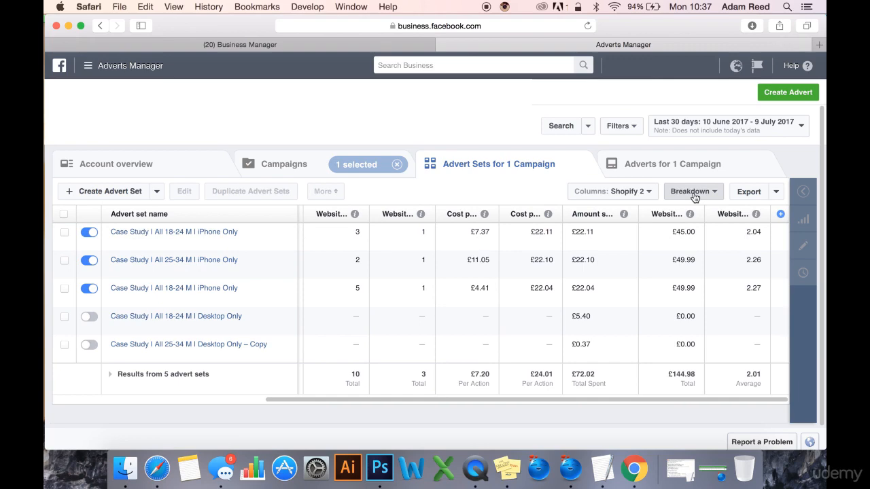
Step: Bring up the delivery breakdown choices (age, gender, country, placement) for the advert sets' results
left_click(689, 190)
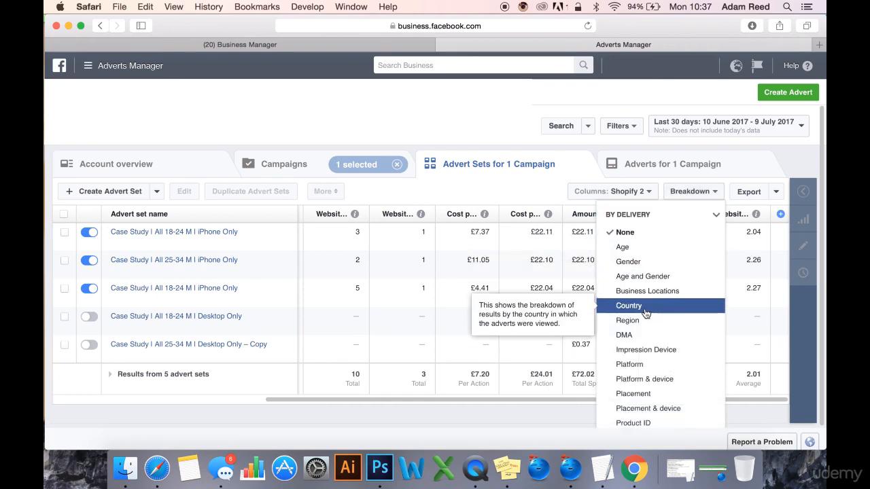
scroll("down", 3)
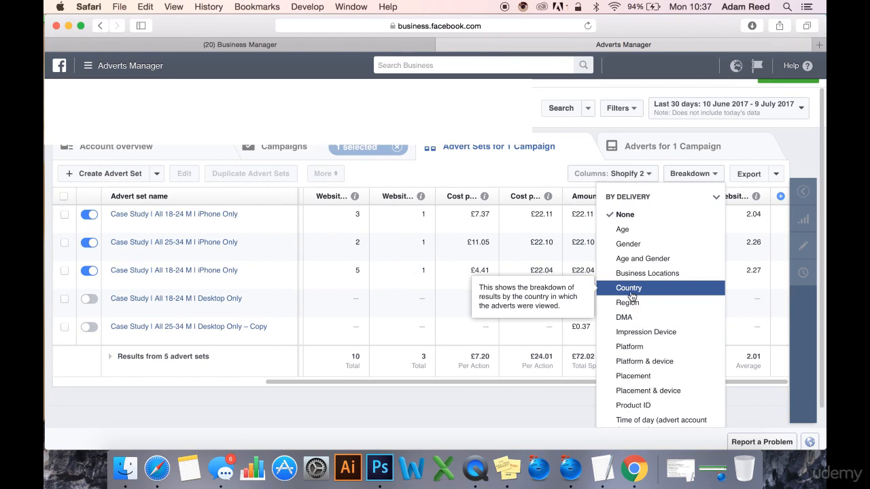
mouse_move(646, 332)
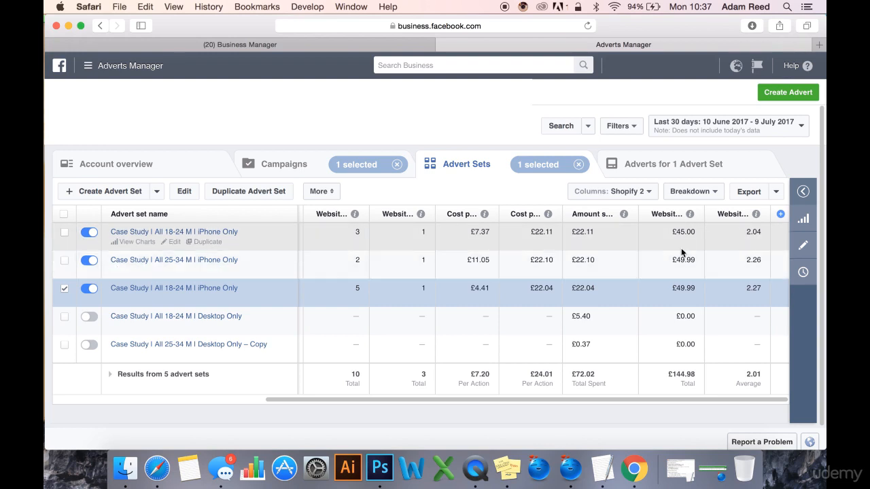
Step: Break down results by Country and review the per-nation rows for the first advert sets
left_click(693, 190)
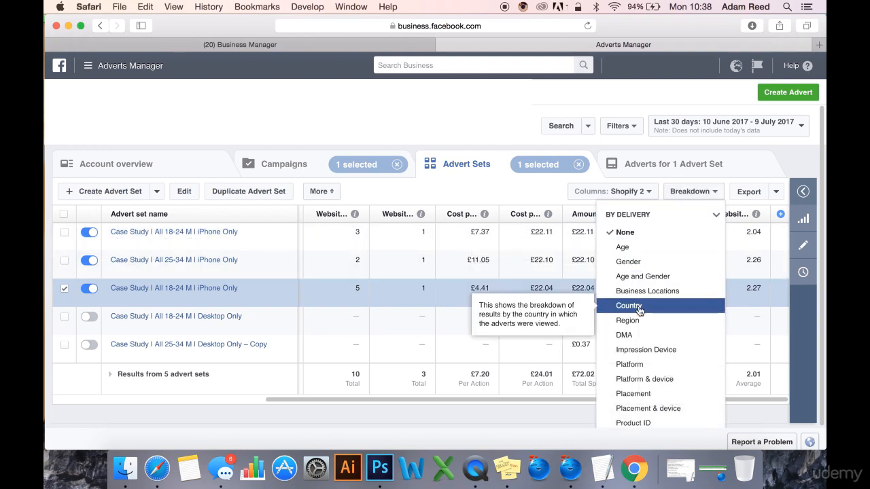
left_click(628, 306)
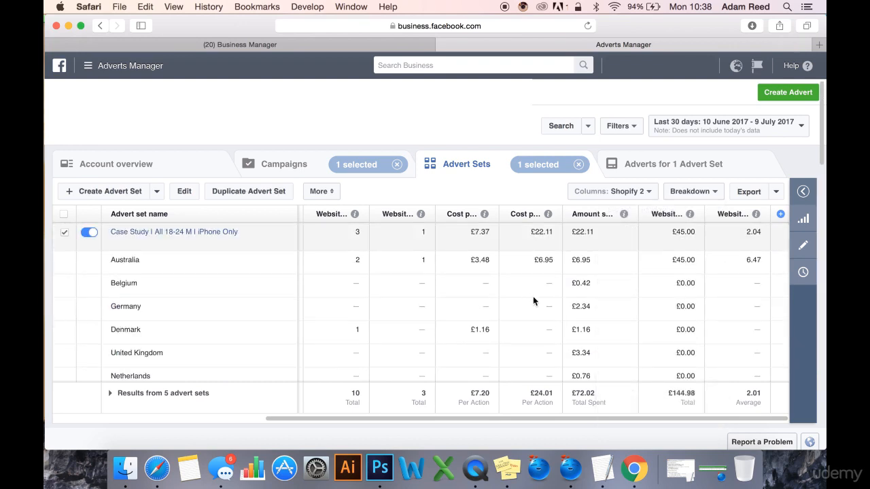
mouse_move(600, 280)
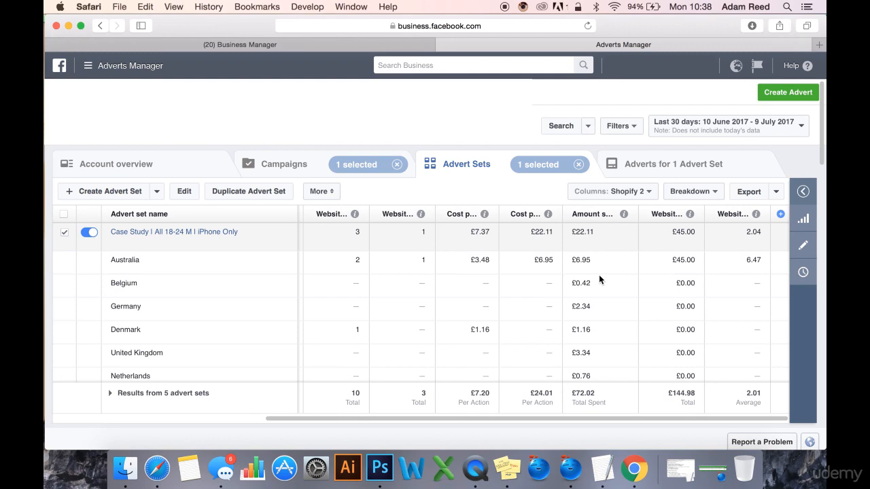
scroll("down", 3)
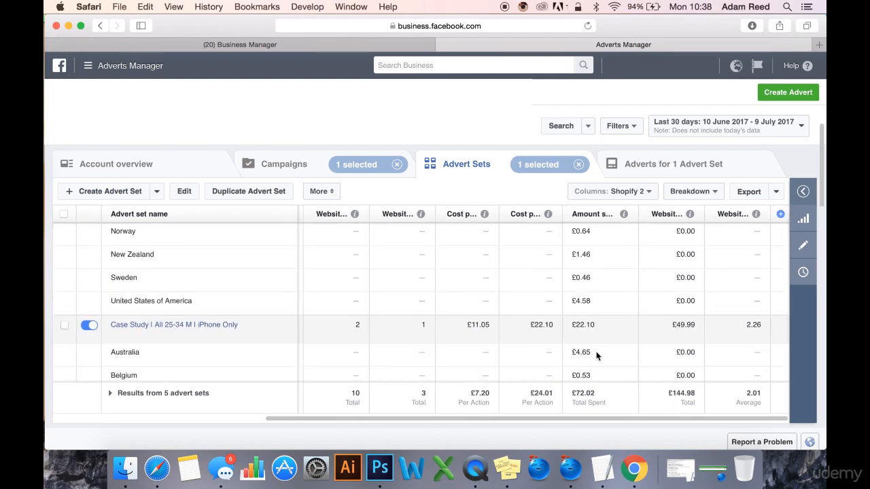
scroll("down", 3)
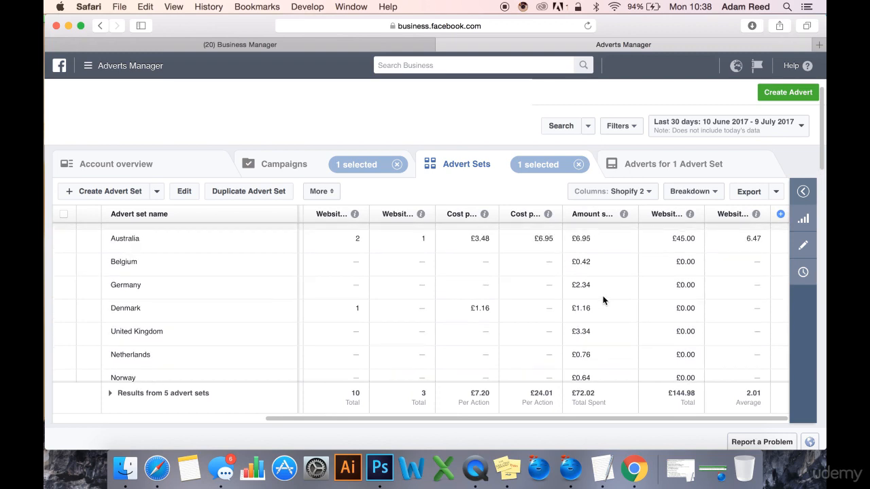
scroll("down", 3)
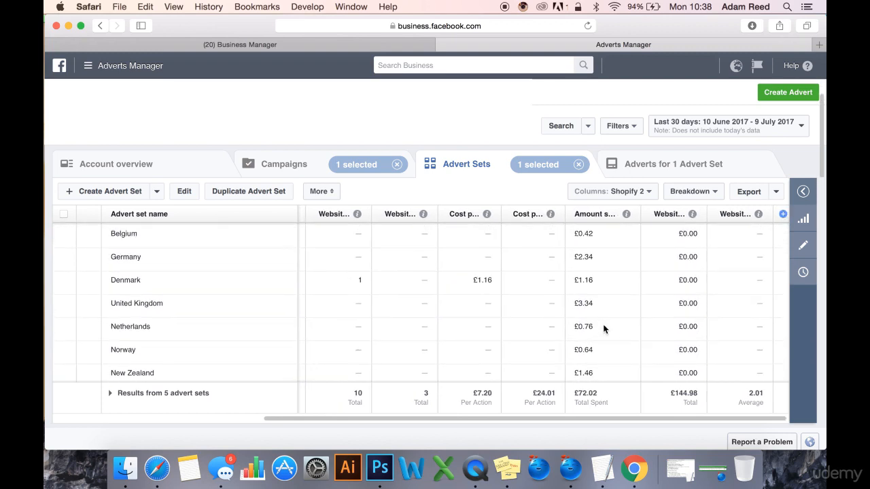
scroll("up", 3)
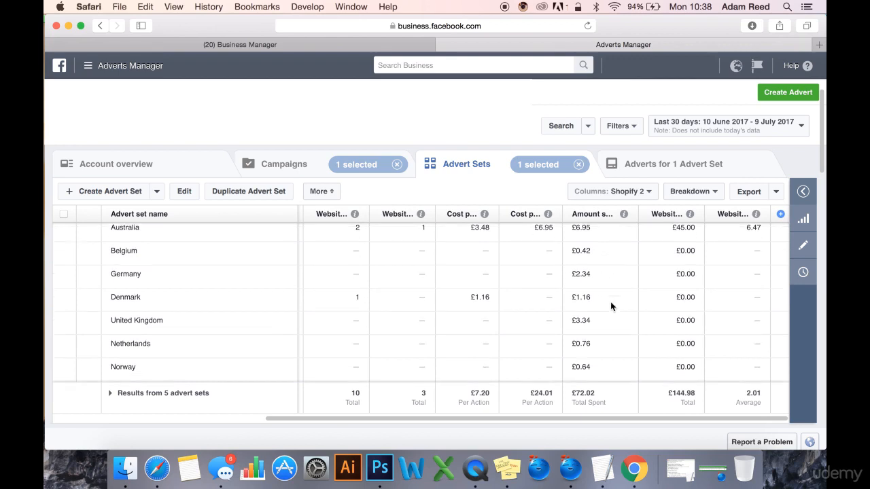
scroll("down", 3)
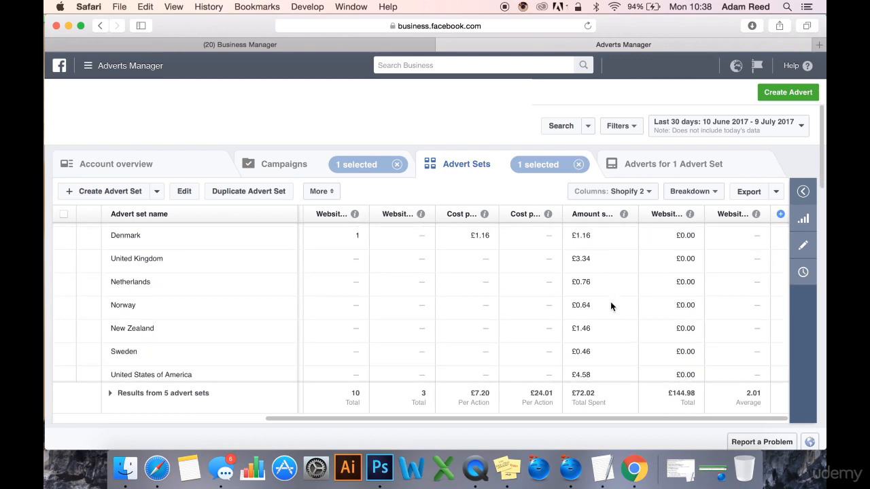
scroll("down", 3)
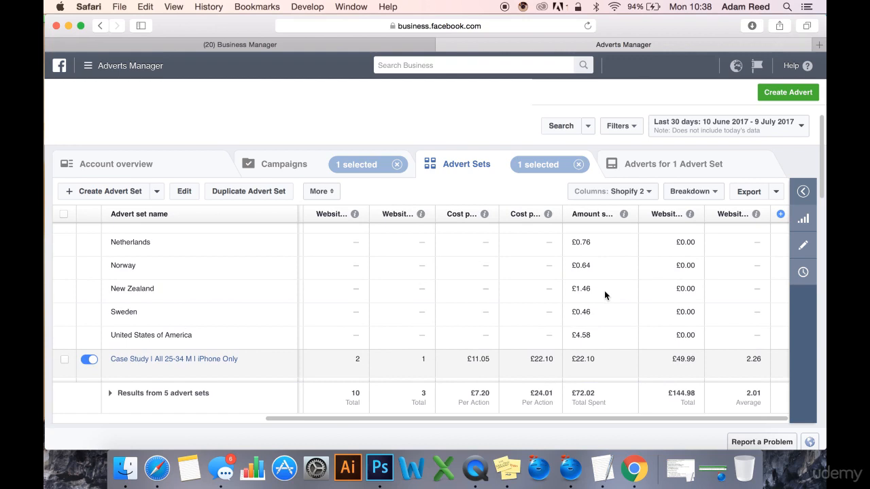
Step: Review the remaining advert sets' spend and conversions for Australia, Germany, United States and others
scroll("down", 3)
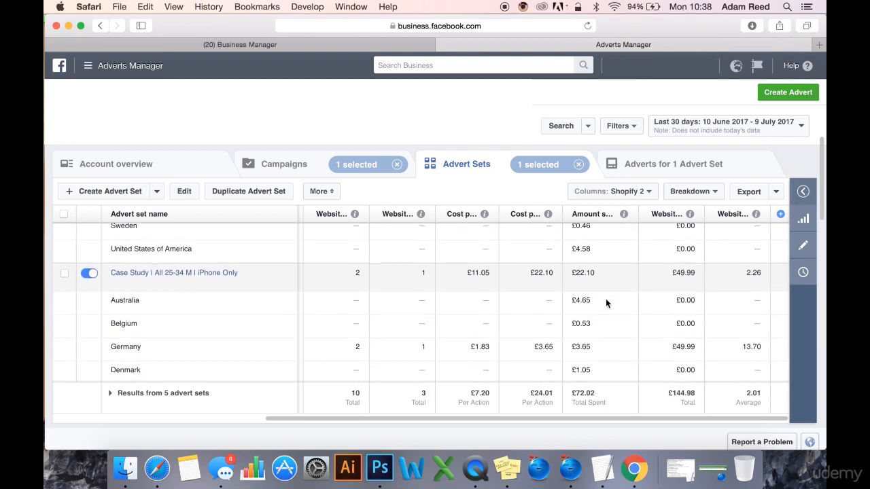
scroll("down", 3)
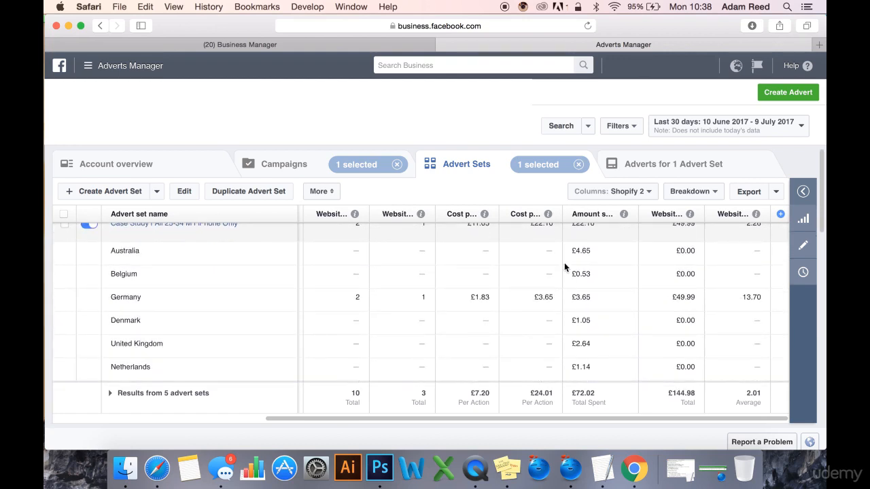
scroll("down", 3)
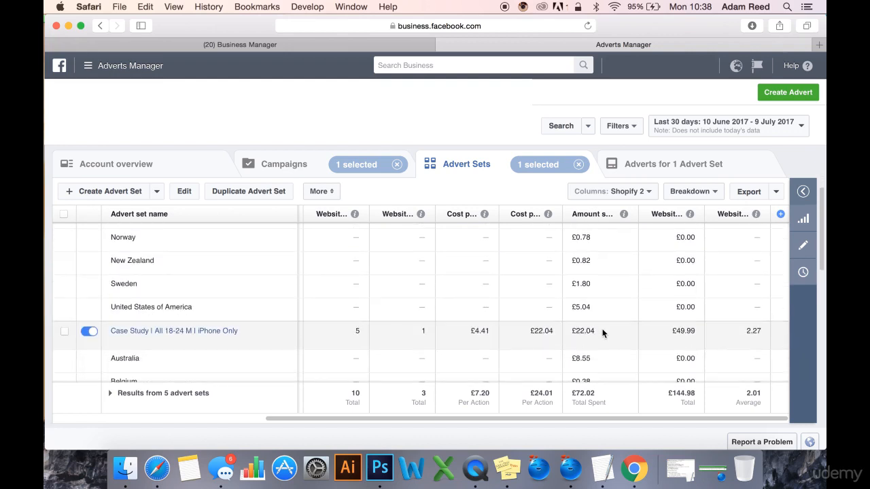
scroll("down", 3)
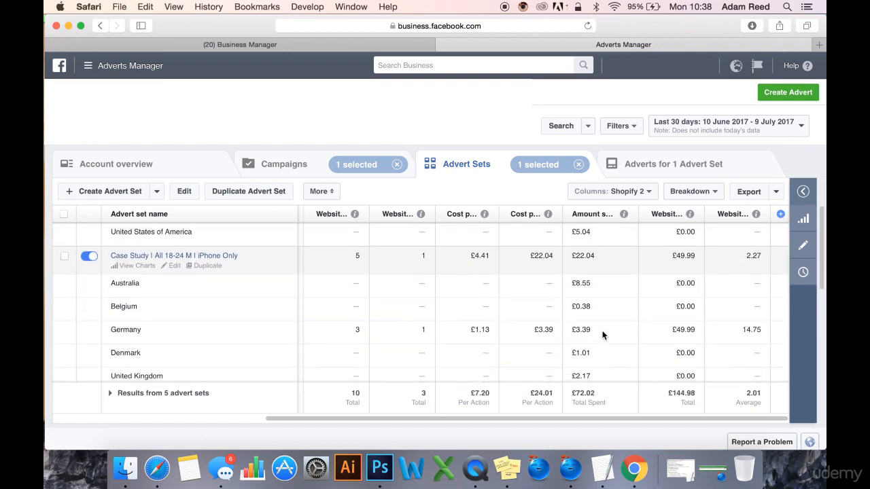
scroll("down", 3)
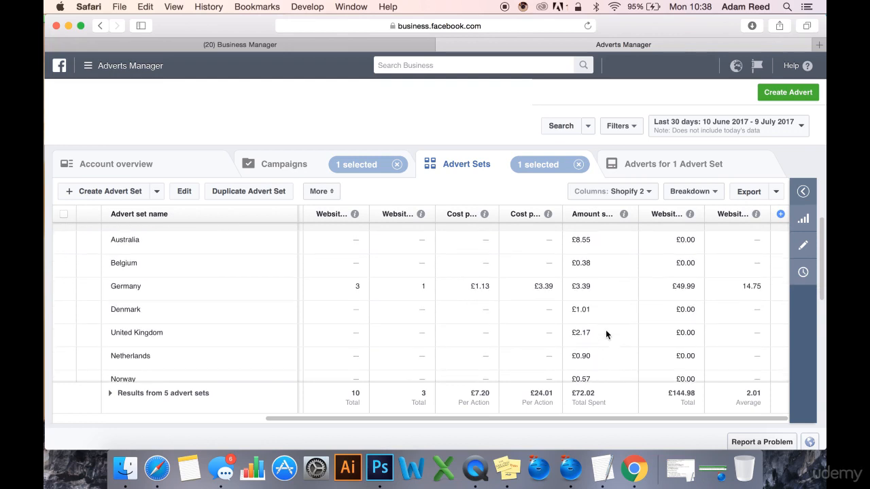
double_click(581, 240)
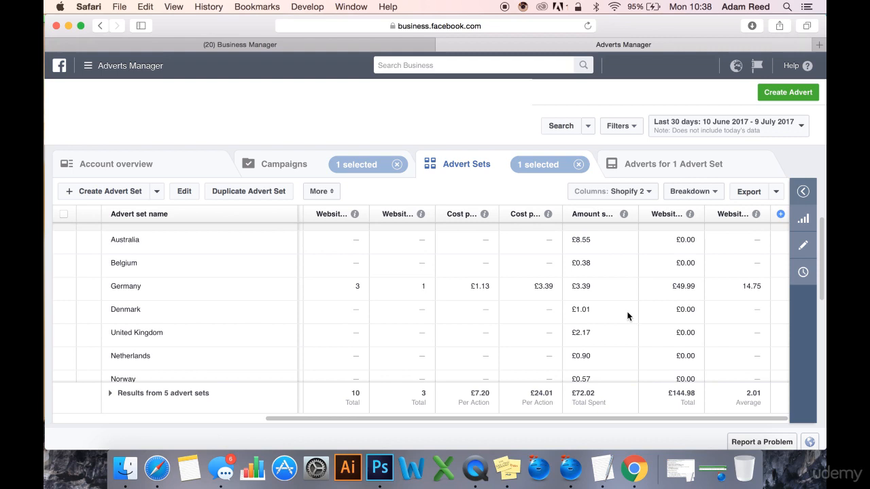
scroll("down", 3)
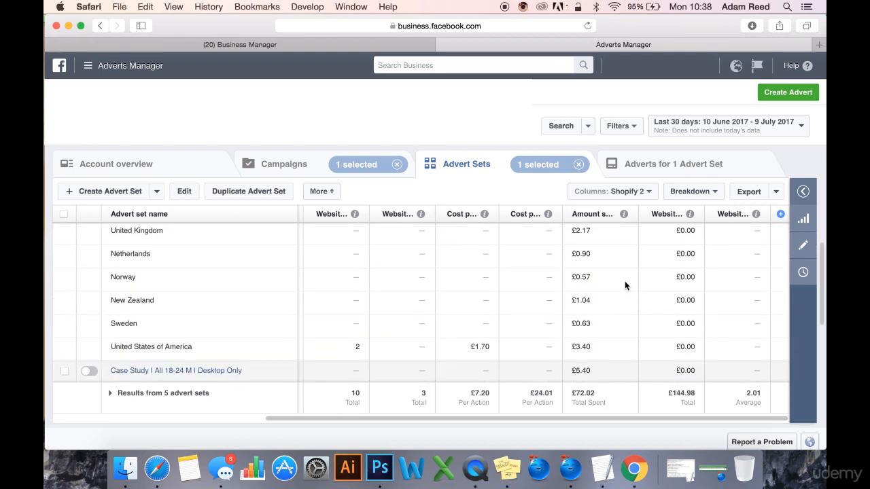
scroll("down", 3)
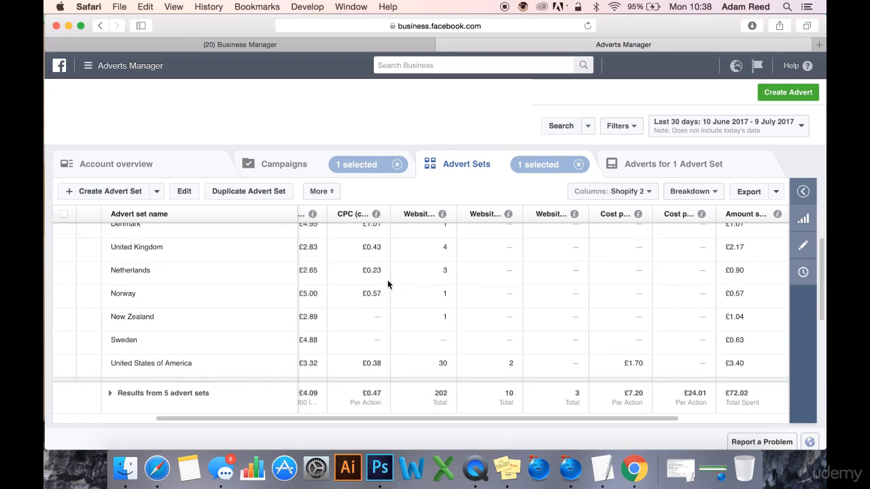
scroll("up", 3)
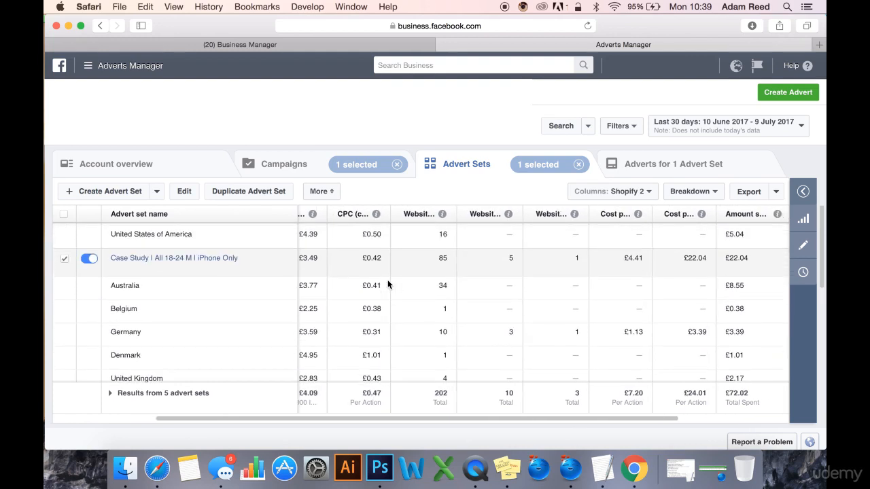
scroll("down", 3)
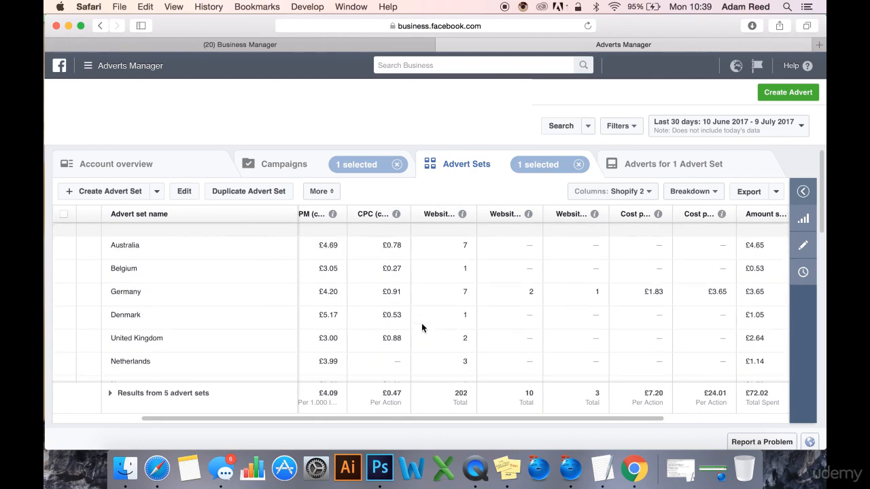
scroll("down", 3)
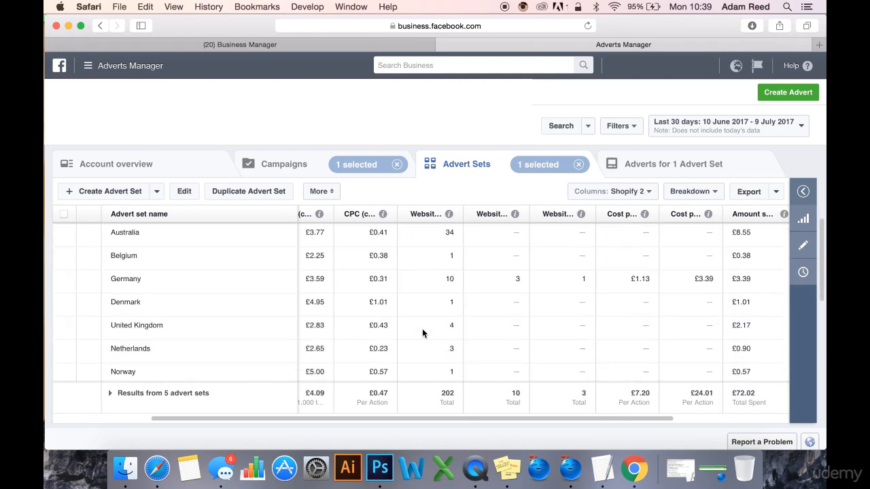
scroll("down", 3)
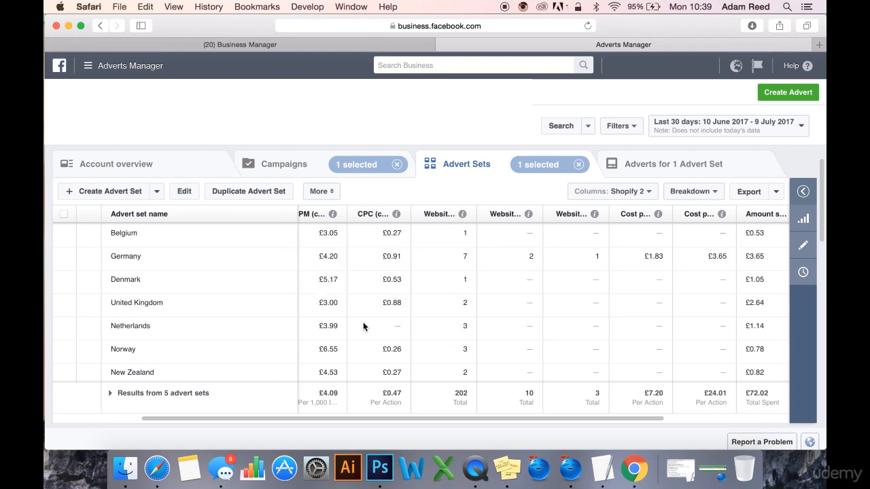
mouse_move(618, 354)
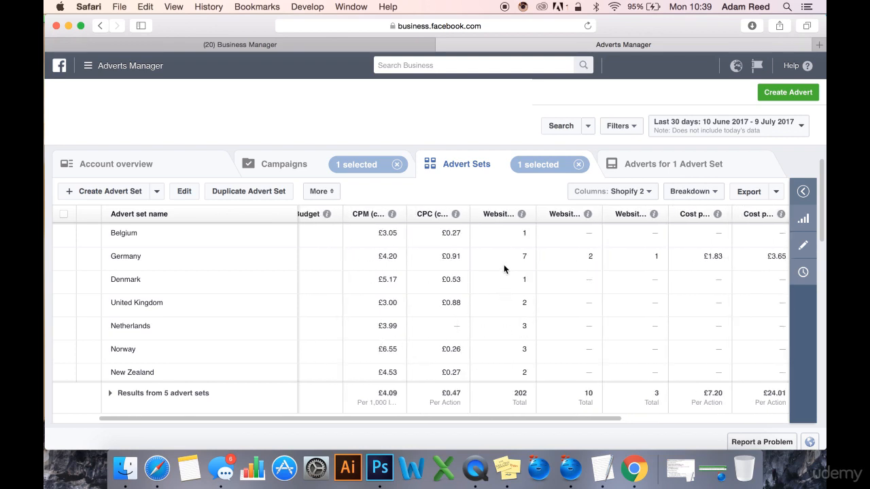
scroll("down", 3)
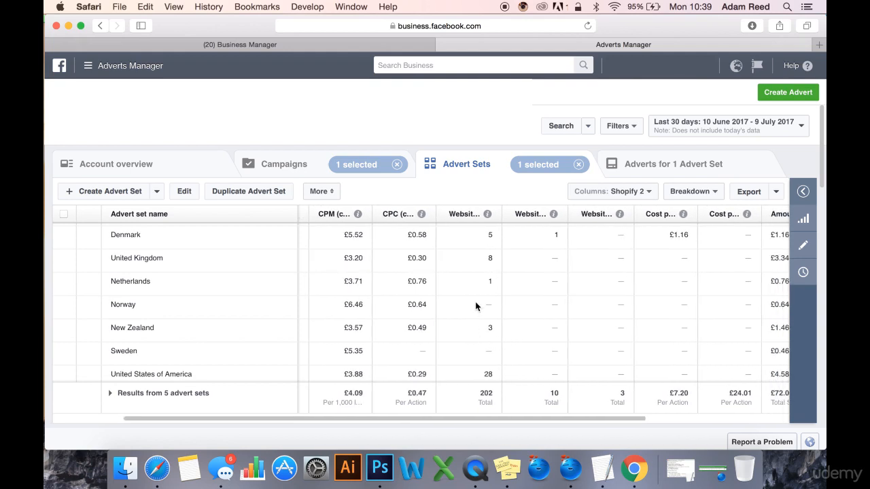
scroll("down", 3)
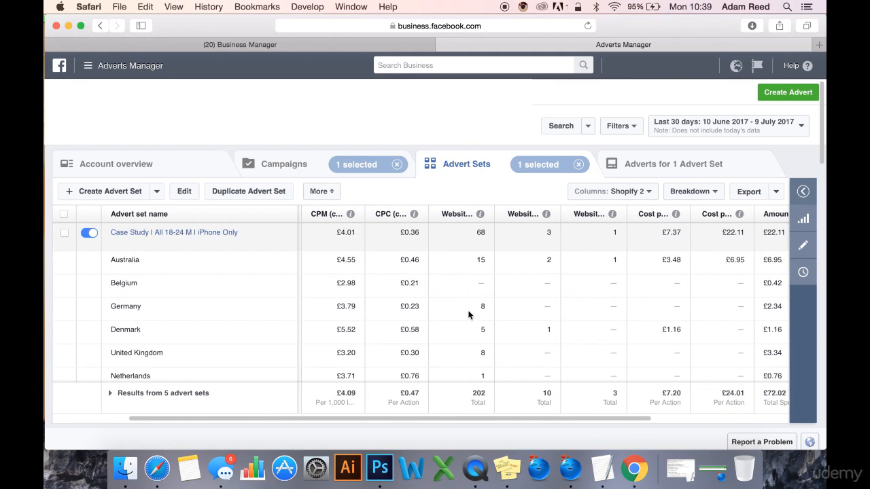
scroll("down", 3)
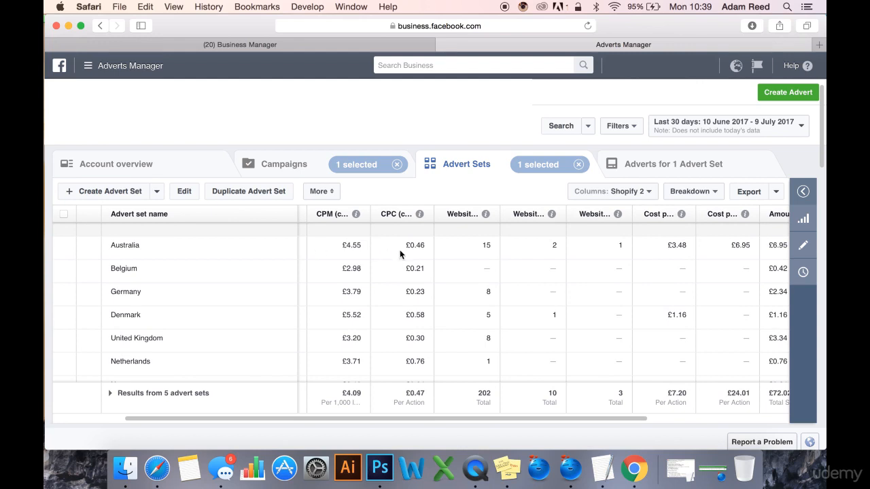
scroll("right", 3)
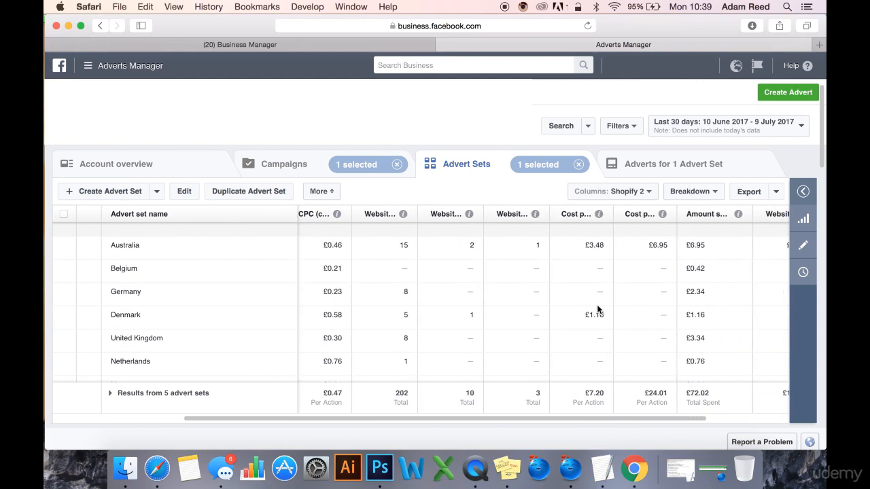
mouse_move(590, 259)
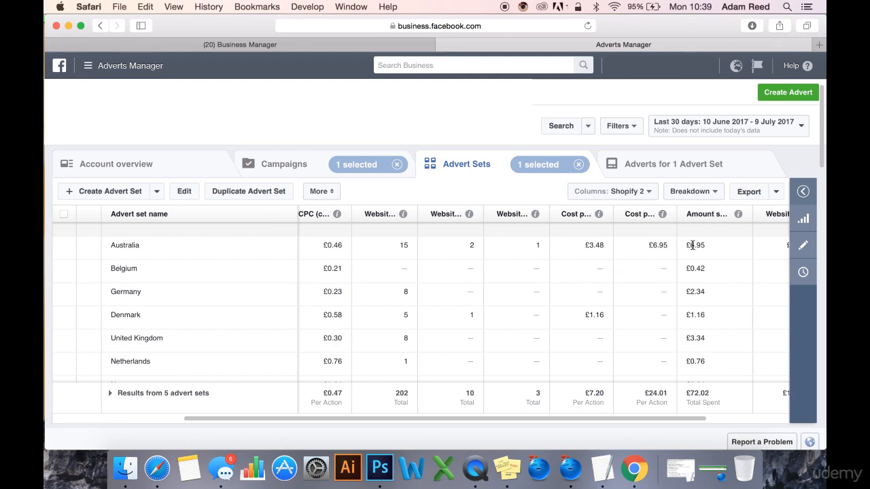
scroll("down", 3)
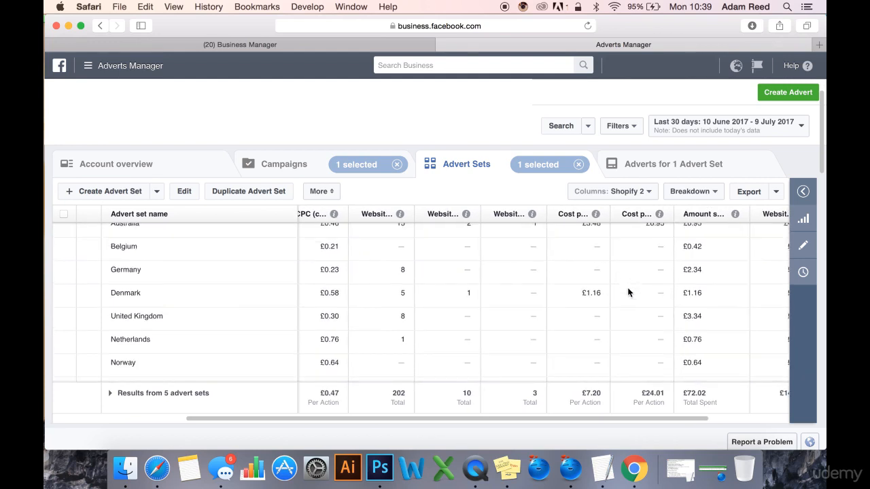
mouse_move(541, 319)
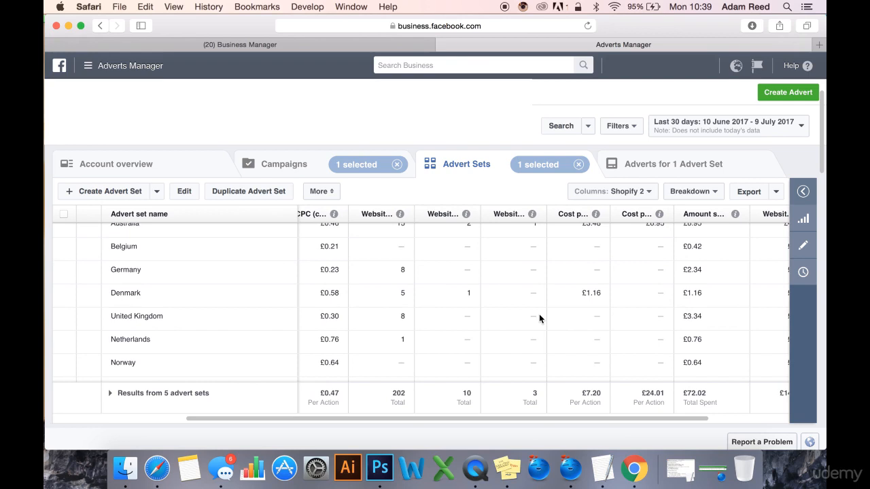
mouse_move(692, 296)
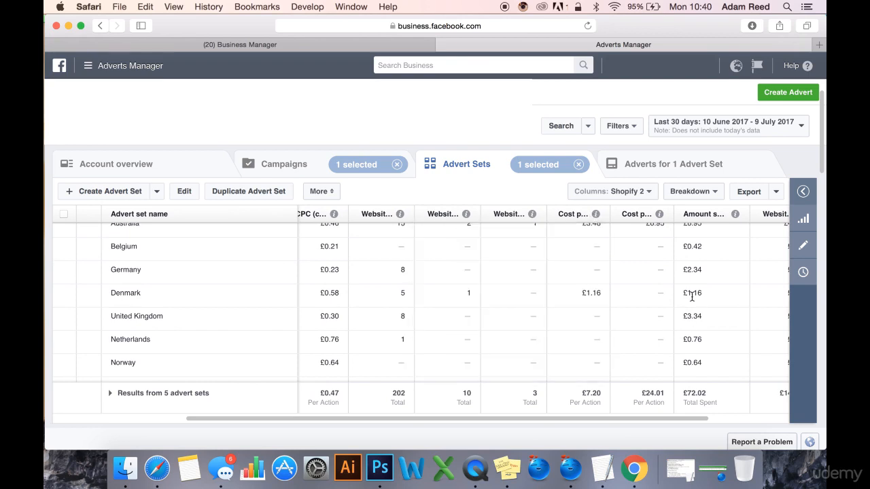
mouse_move(590, 289)
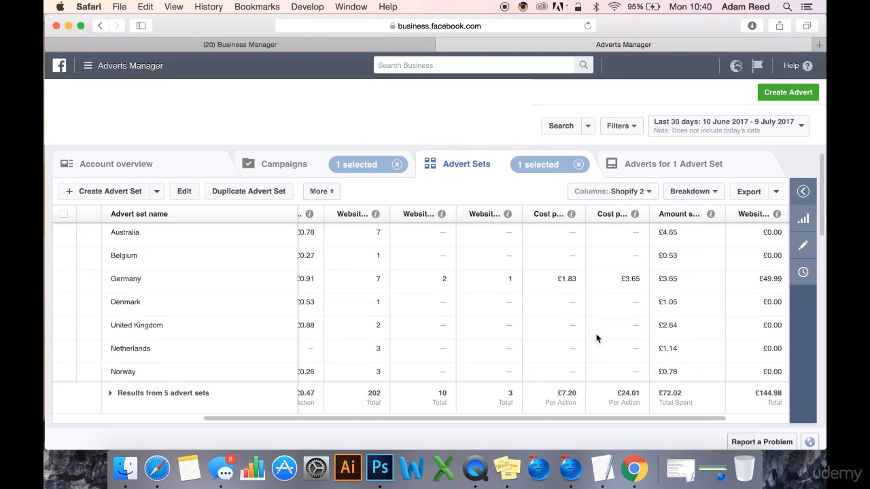
scroll("down", 3)
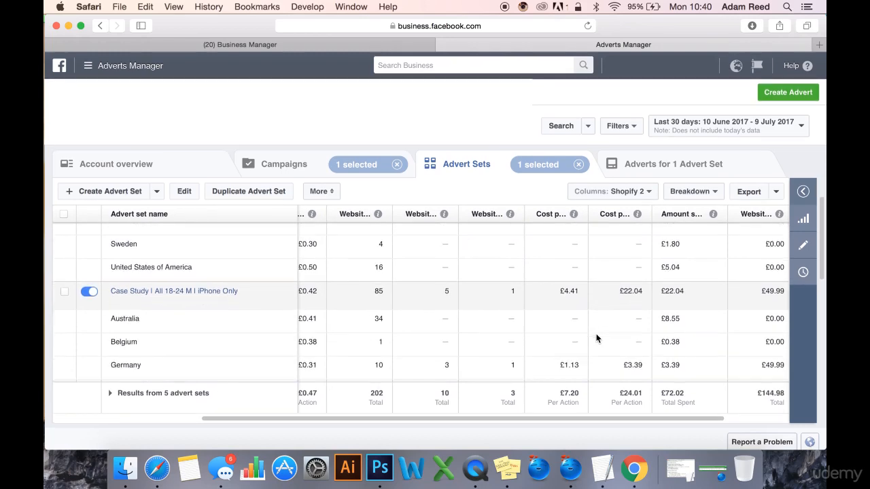
scroll("down", 3)
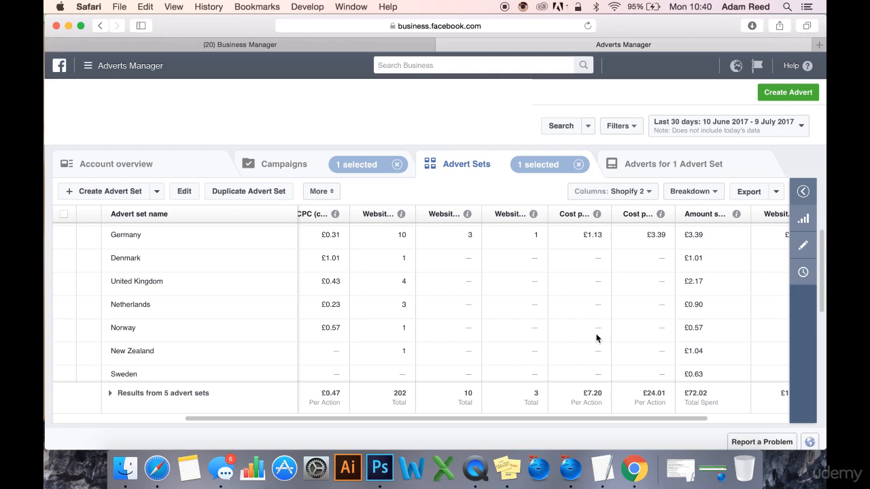
scroll("down", 3)
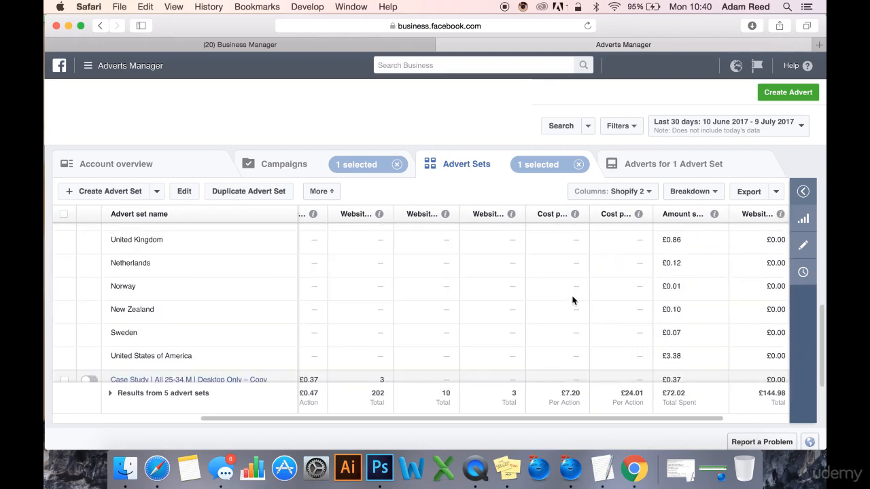
scroll("down", 3)
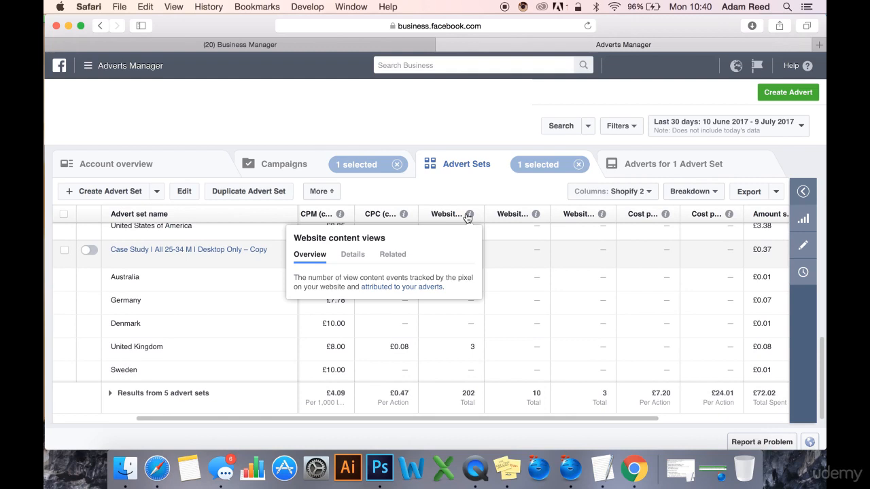
mouse_move(419, 348)
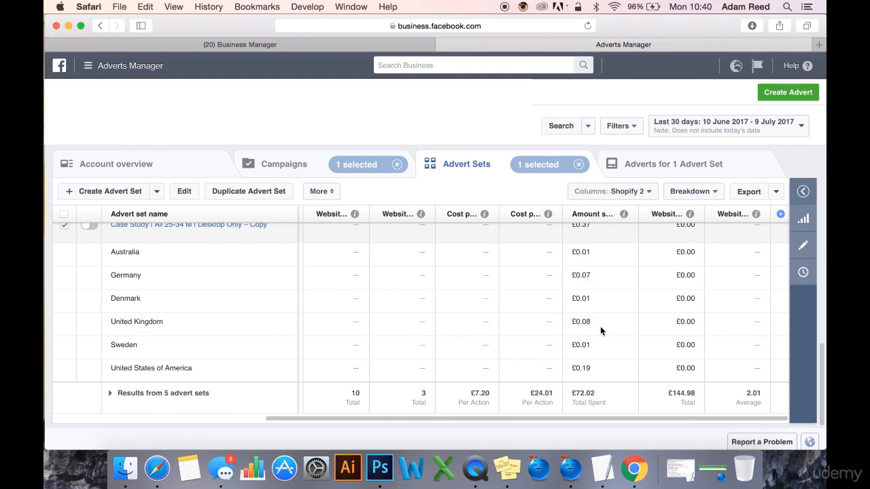
mouse_move(600, 261)
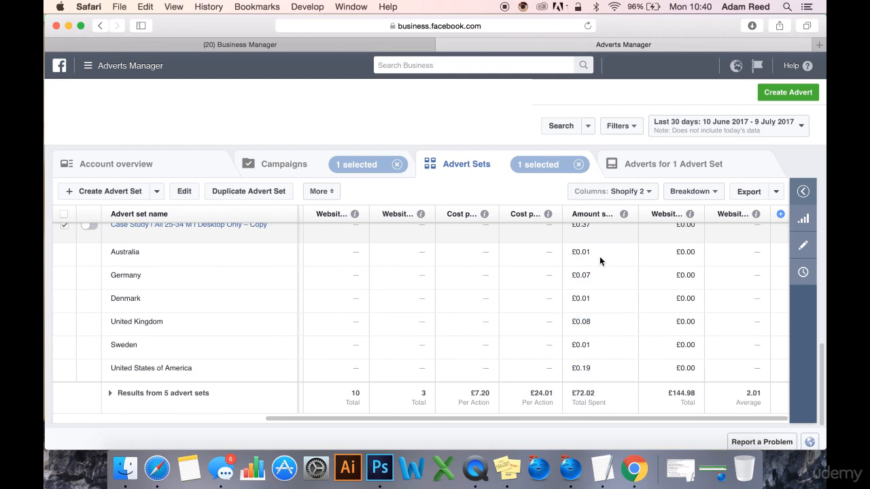
scroll("down", 3)
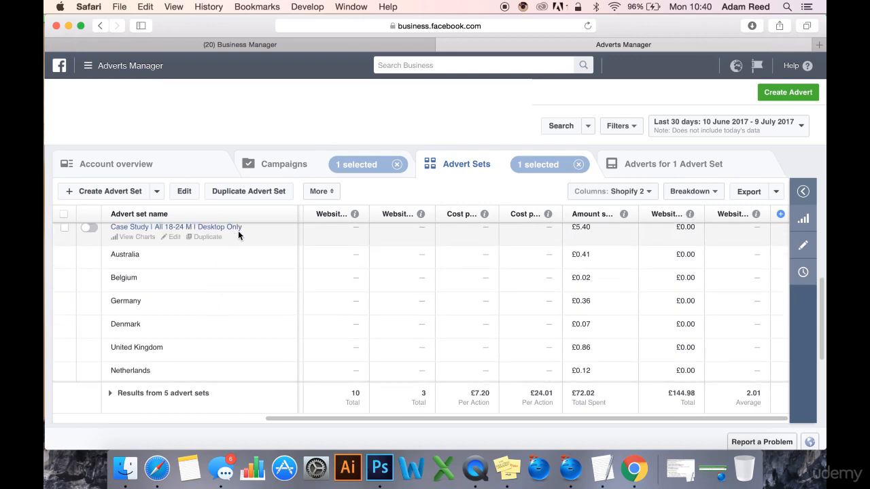
scroll("down", 3)
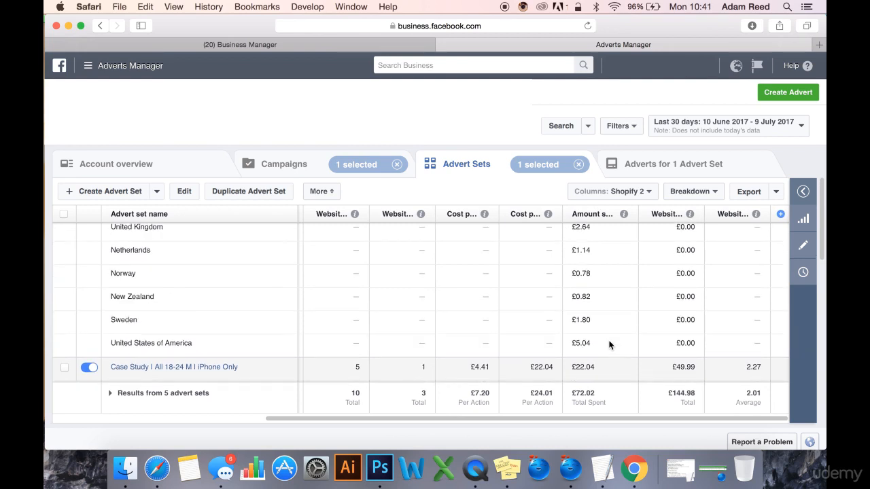
scroll("up", 3)
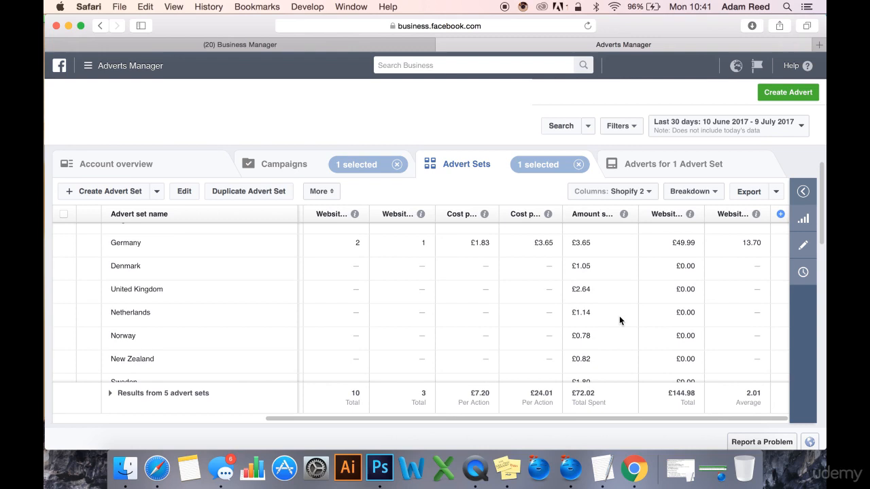
scroll("down", 3)
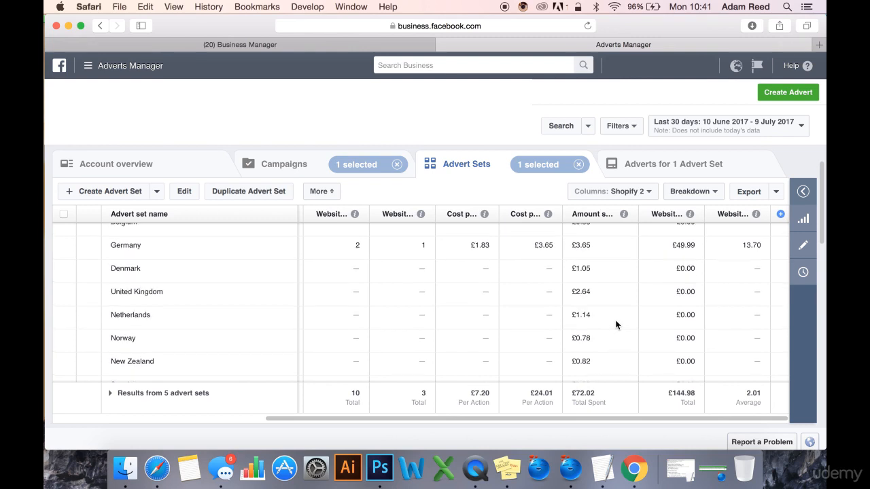
scroll("up", 3)
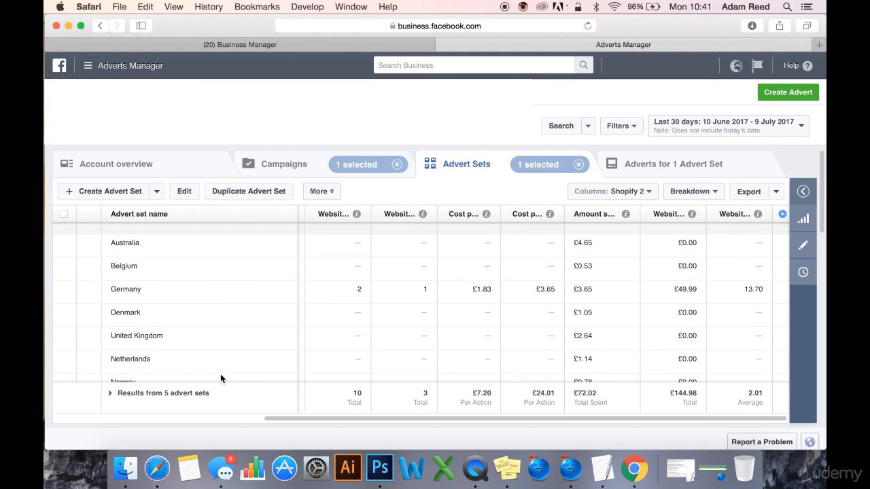
scroll("down", 3)
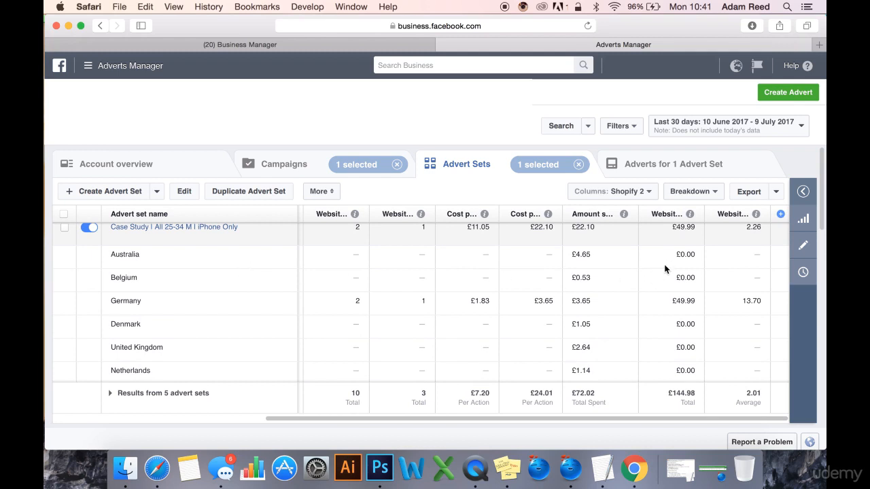
mouse_move(664, 265)
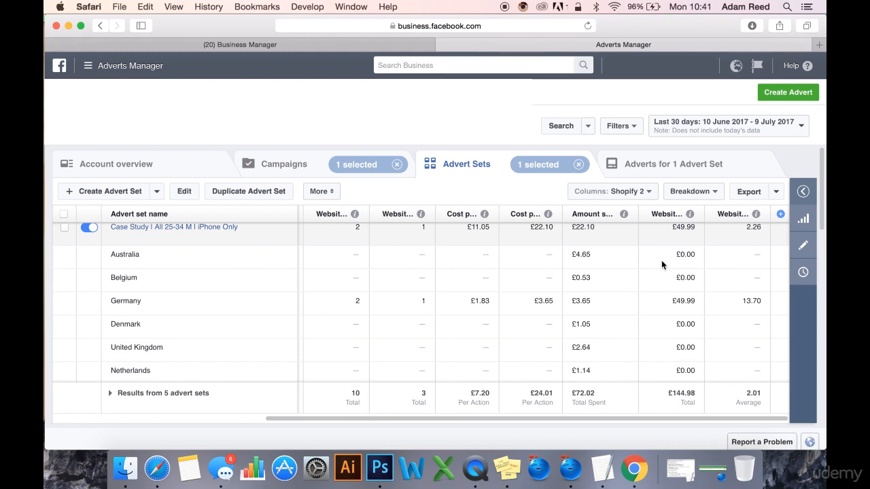
mouse_move(350, 248)
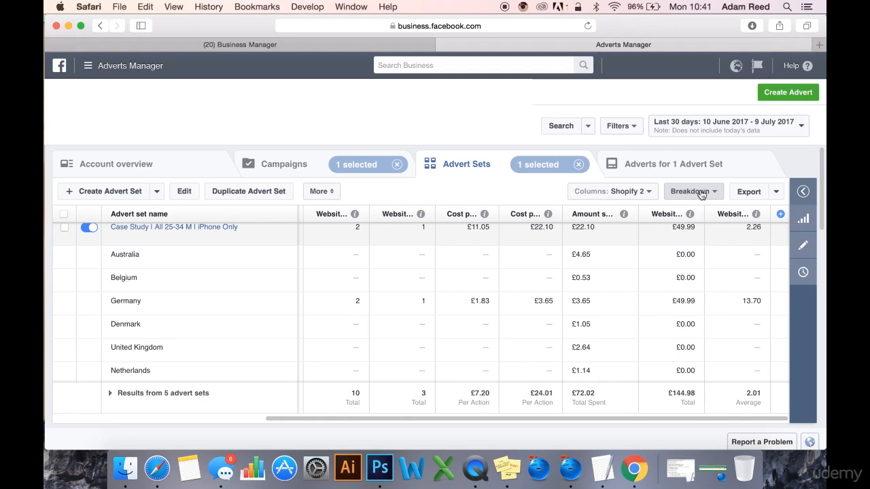
Step: Try the Impression Device breakdown, then switch to Placement & device showing News Feed on iPhone versus desktop
left_click(691, 190)
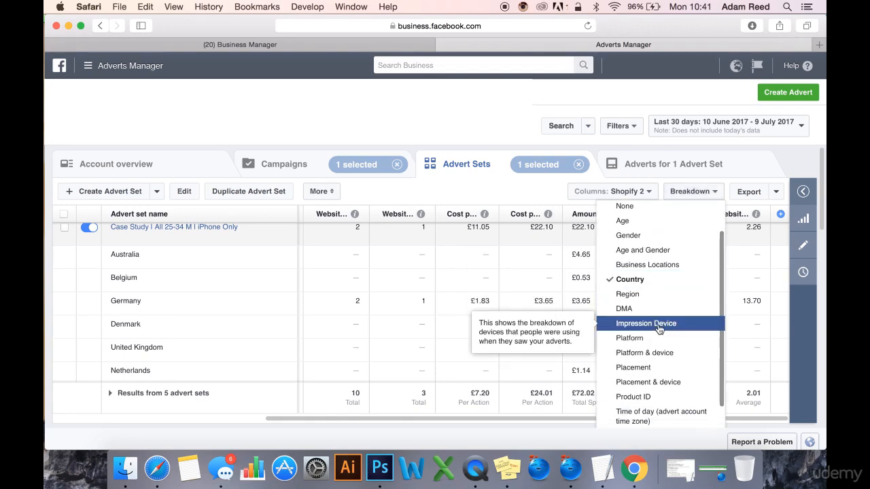
left_click(646, 324)
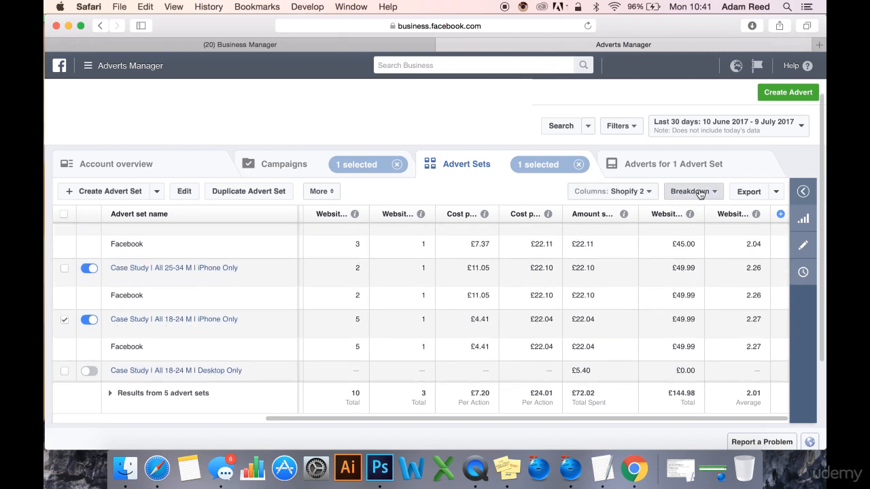
left_click(689, 190)
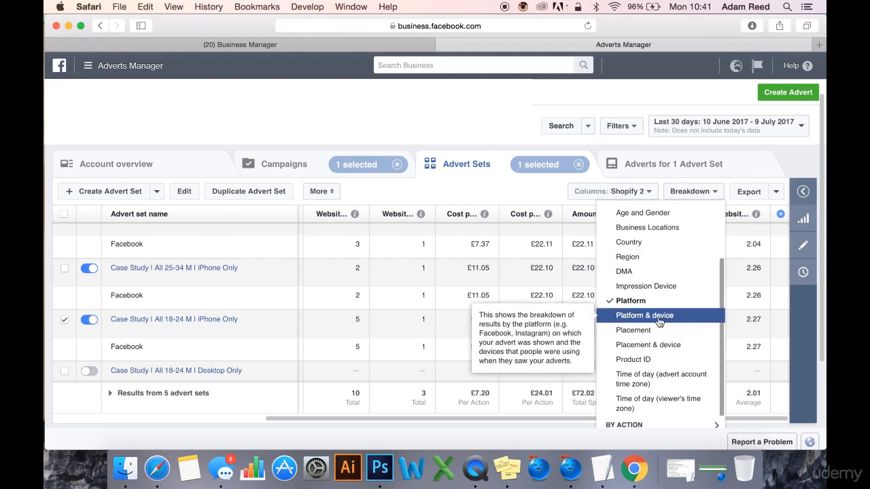
left_click(649, 346)
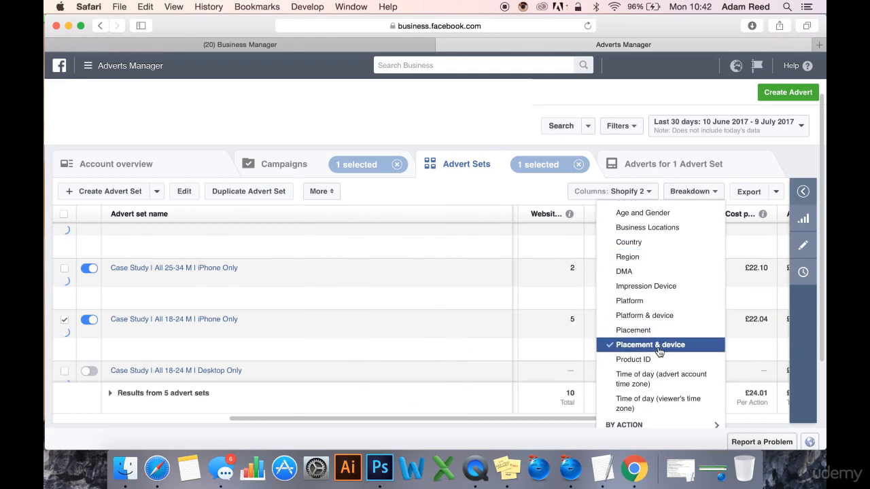
left_click(650, 345)
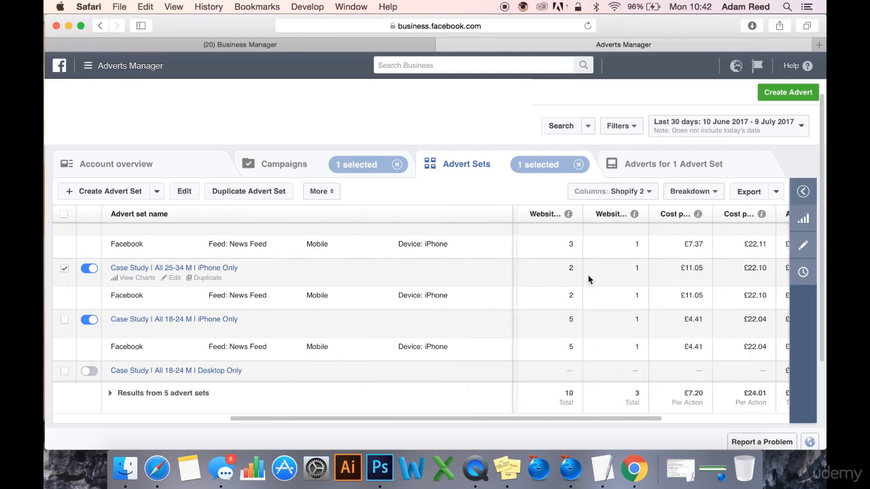
scroll("down", 3)
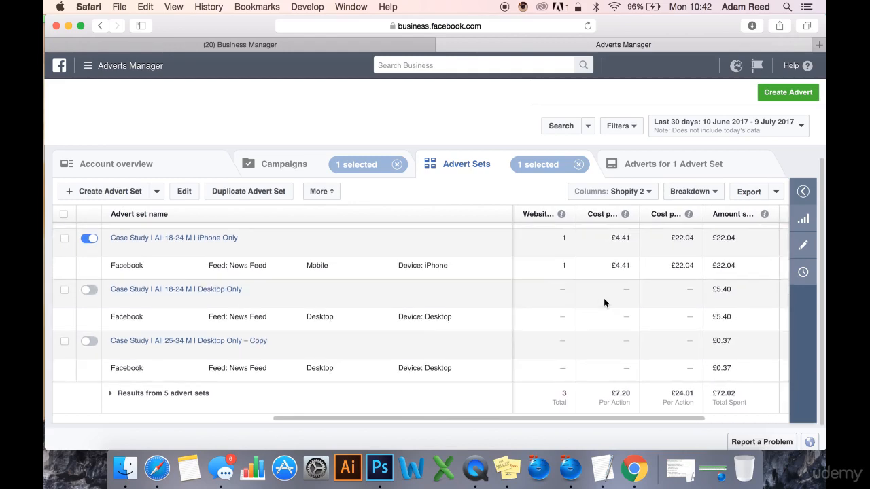